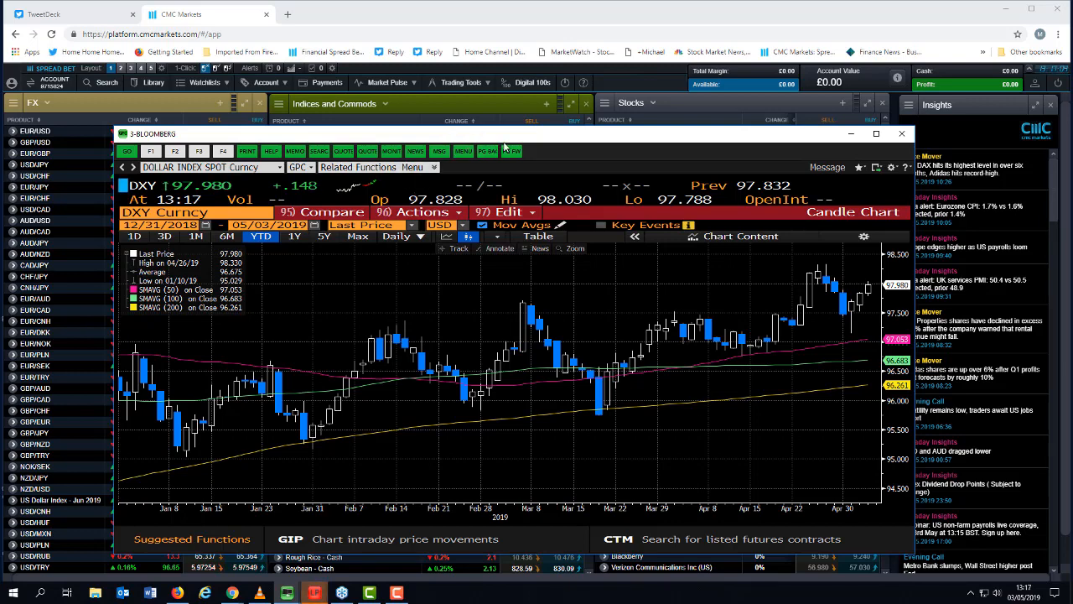
mouse_move(509, 128)
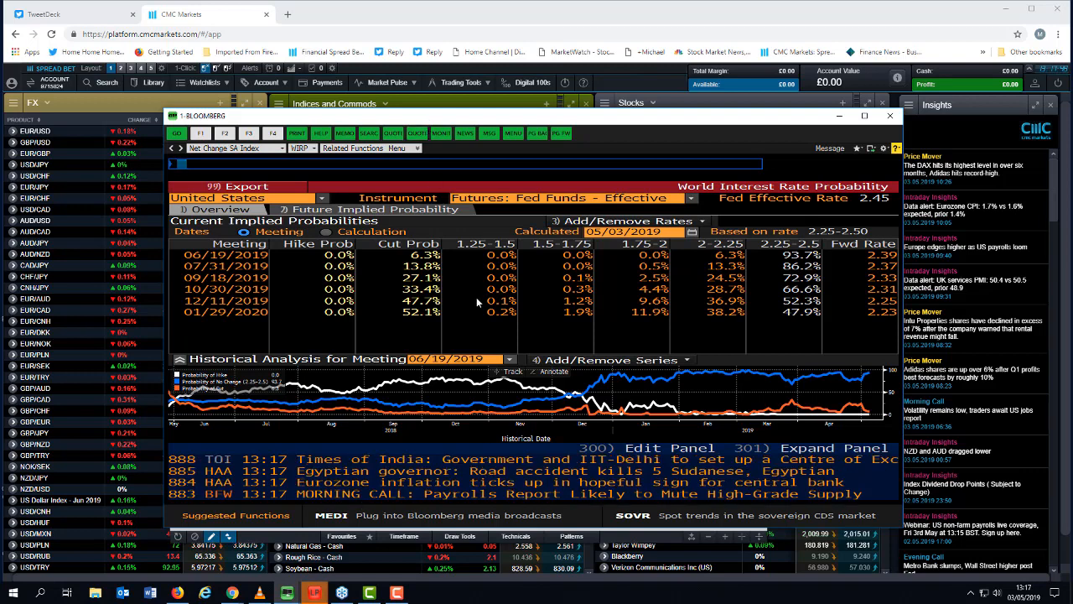
click(508, 359)
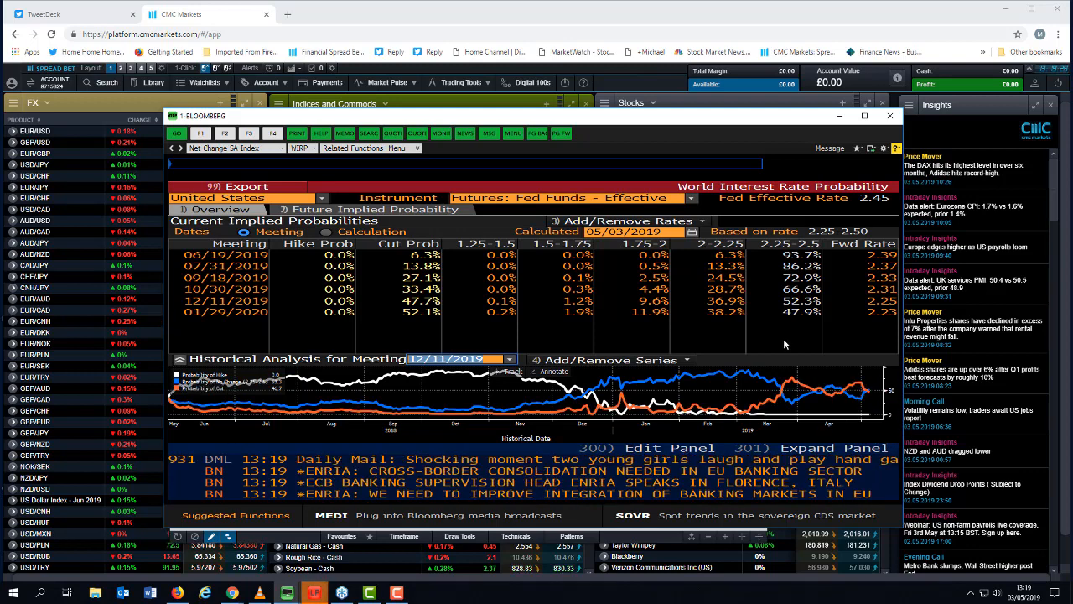
mouse_move(817, 367)
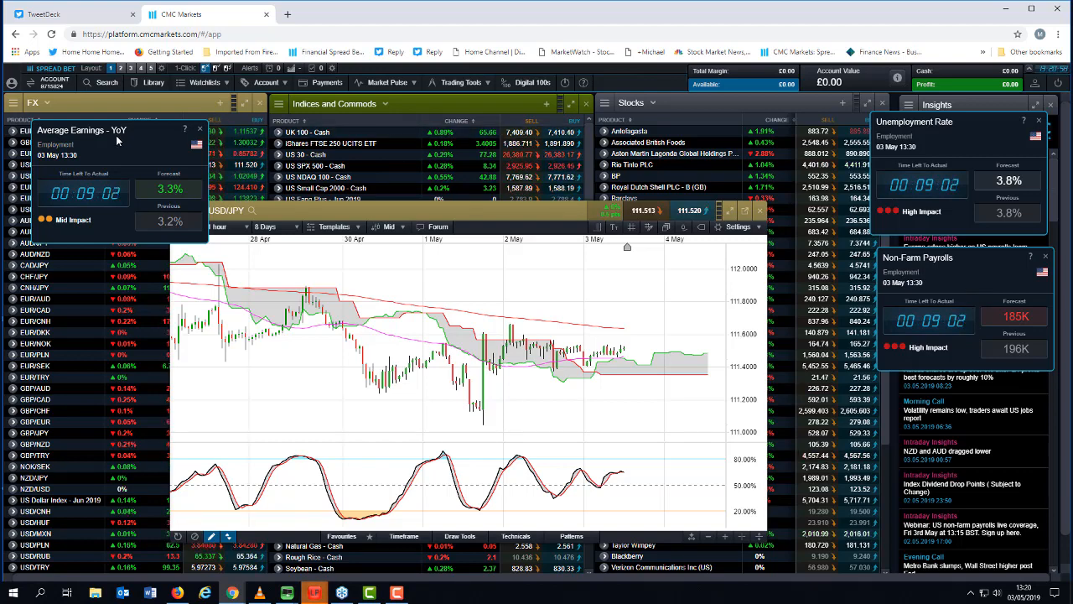
Step: Stack the Average Earnings alert with the other jobs alerts and close the USD/JPY chart
drag(117, 130, 821, 404)
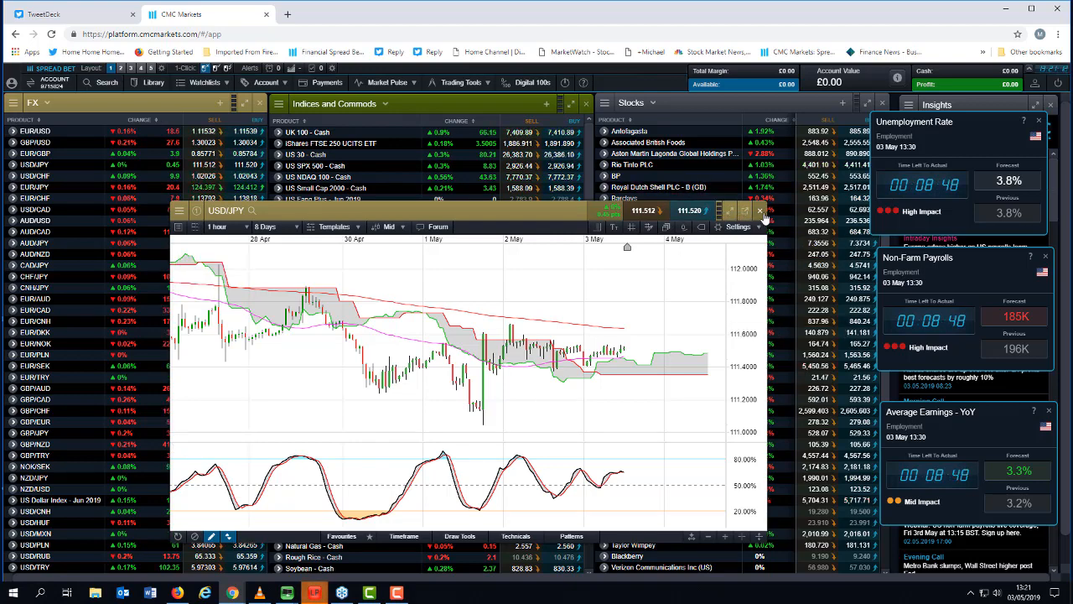
click(760, 211)
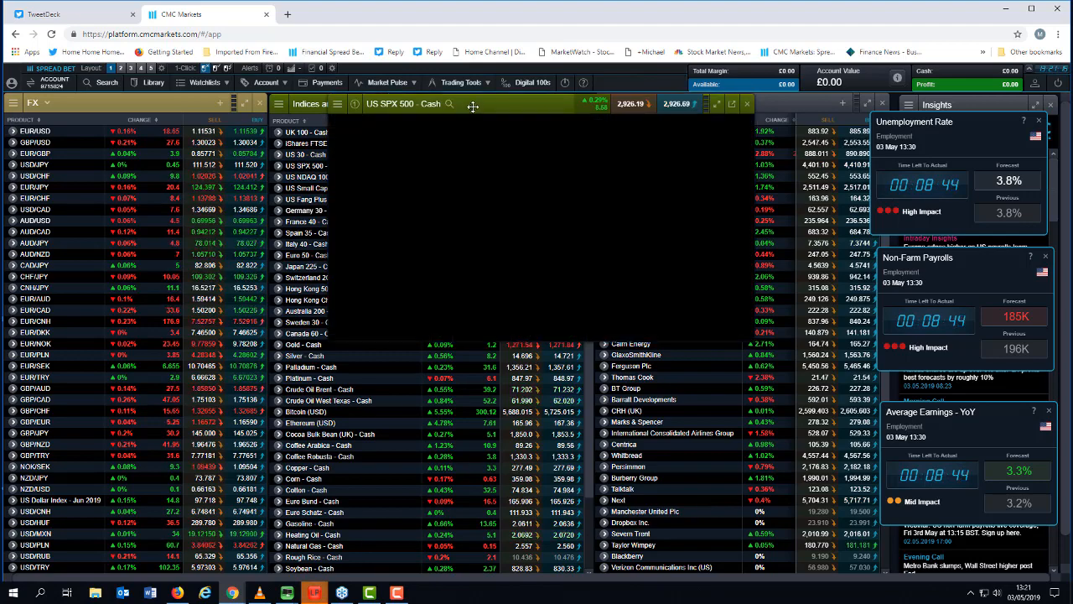
Step: Change the US SPX 500 - Cash chart period to show about five months of daily candles
click(472, 104)
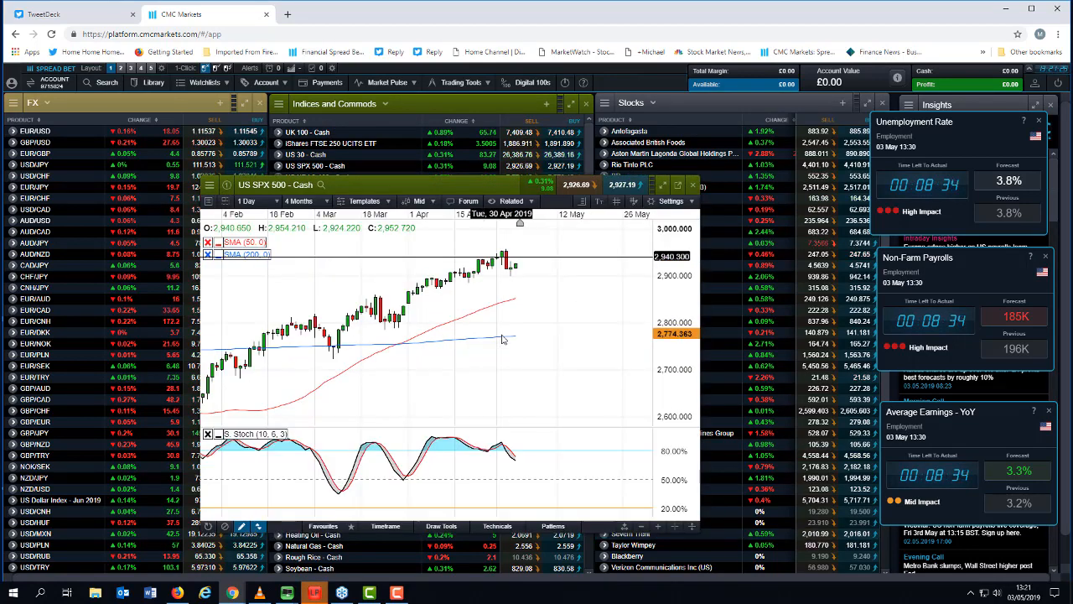
click(298, 201)
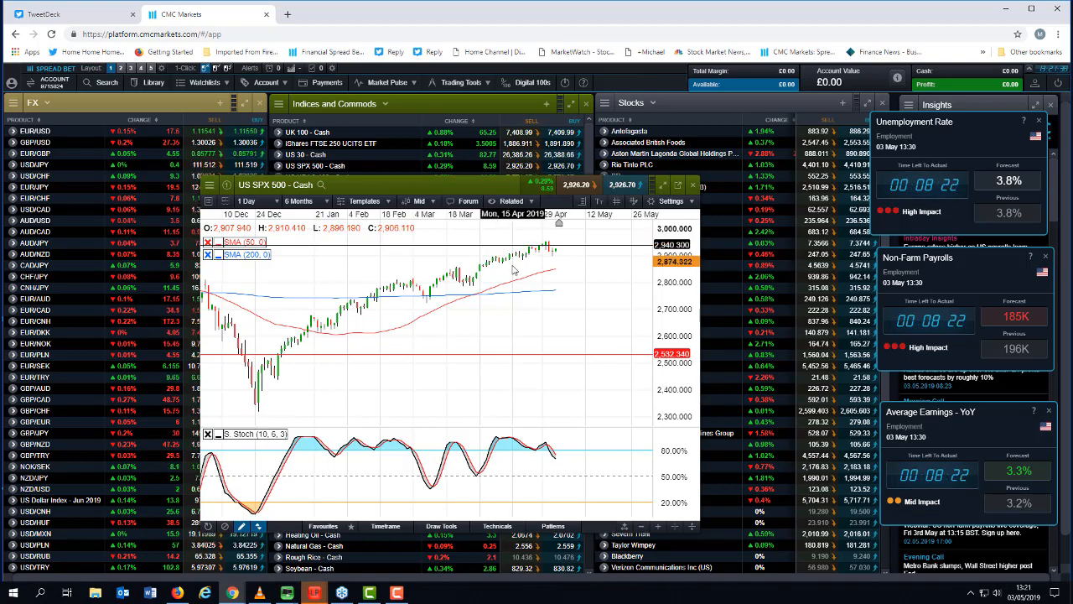
mouse_move(568, 283)
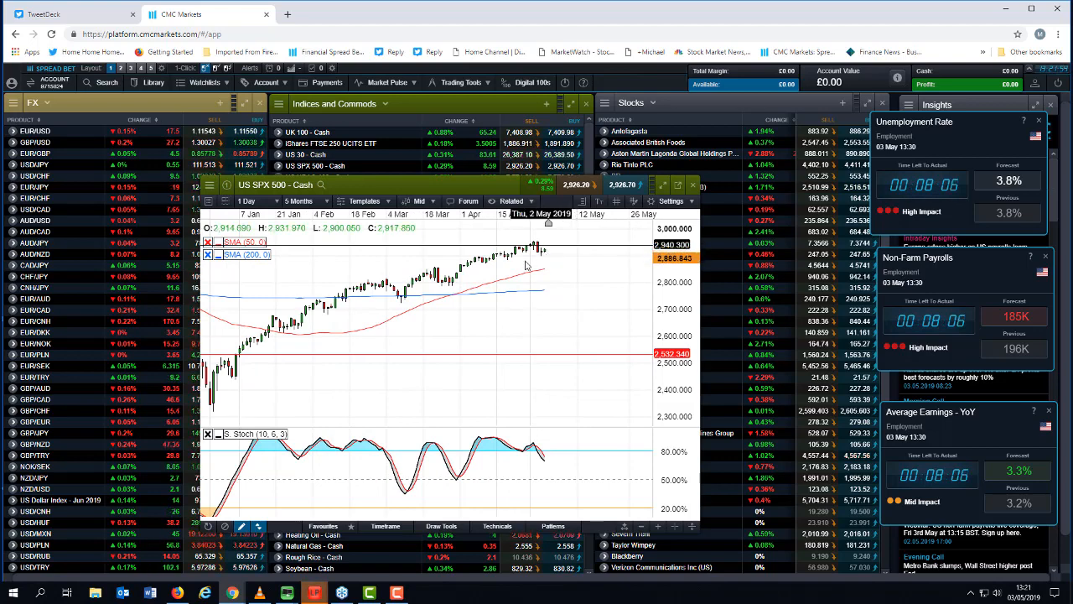
Step: Set the US SPX 500 - Cash chart interval to 4-hour candles over 24 days
click(256, 201)
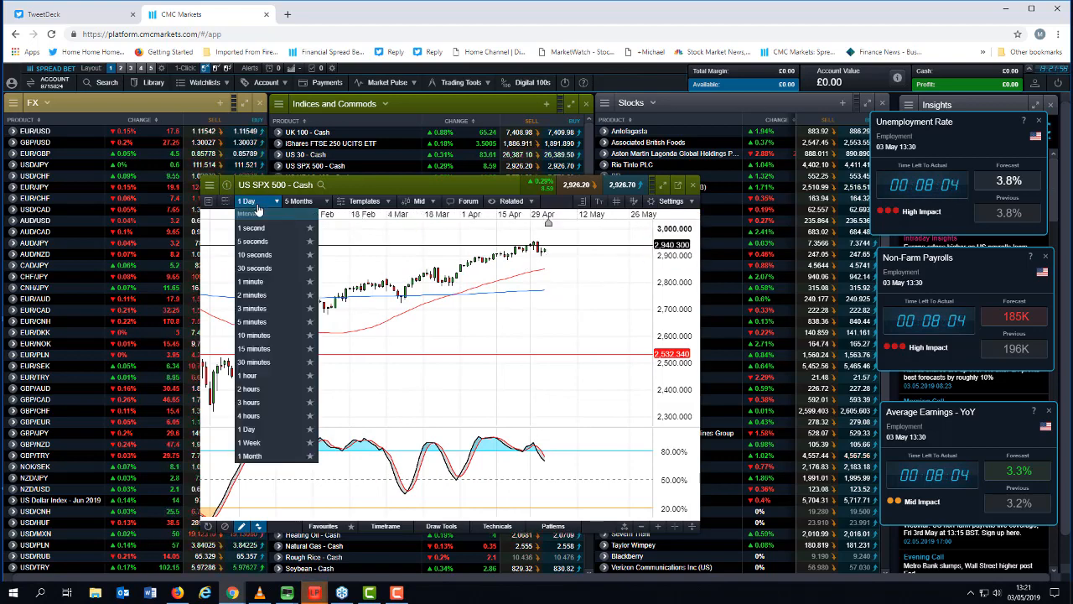
mouse_move(251, 415)
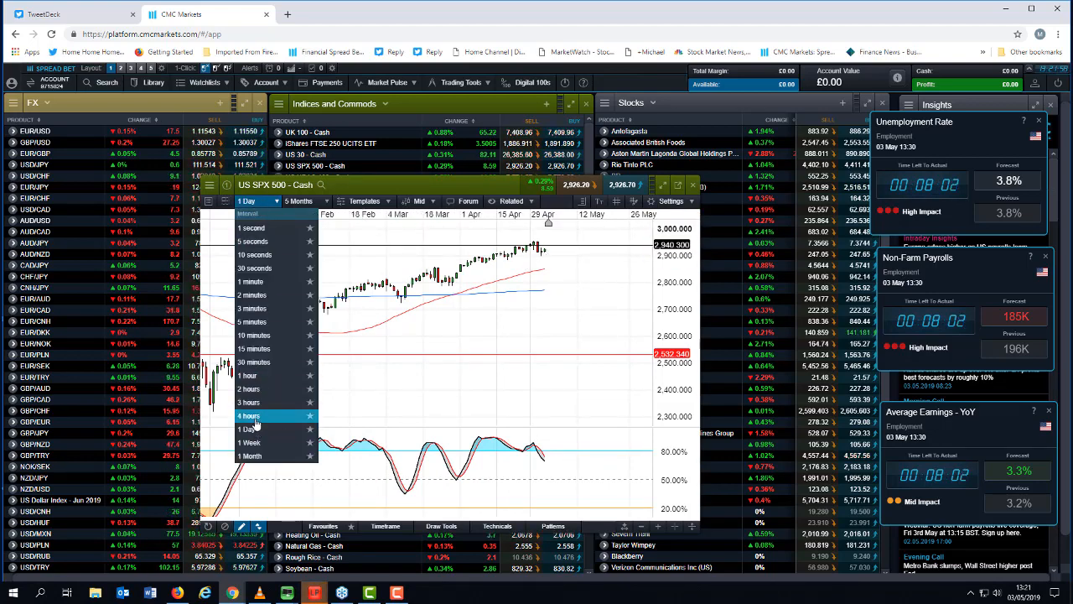
click(249, 415)
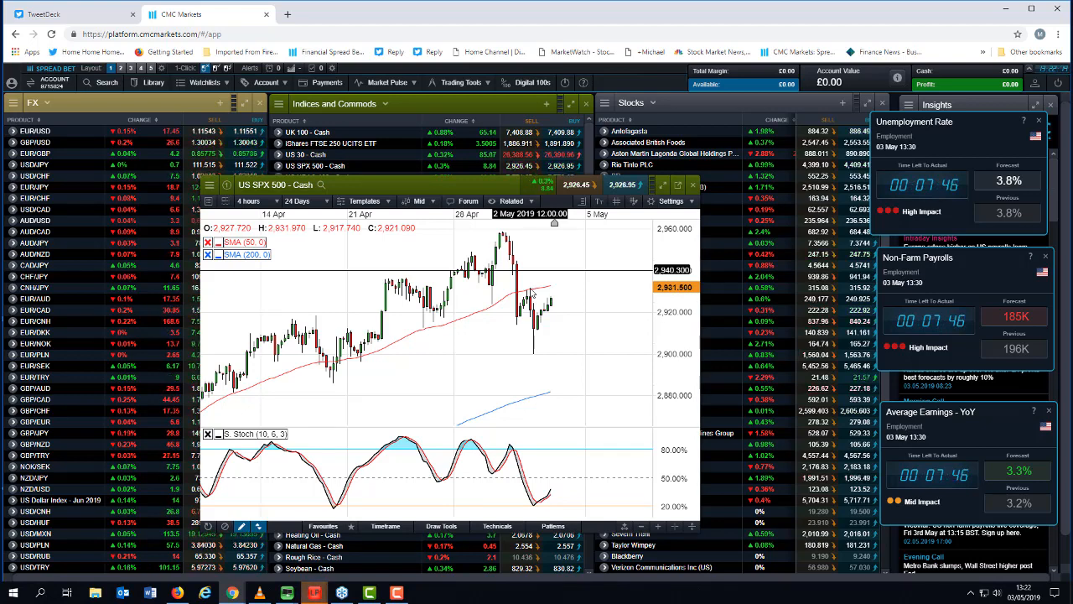
mouse_move(562, 335)
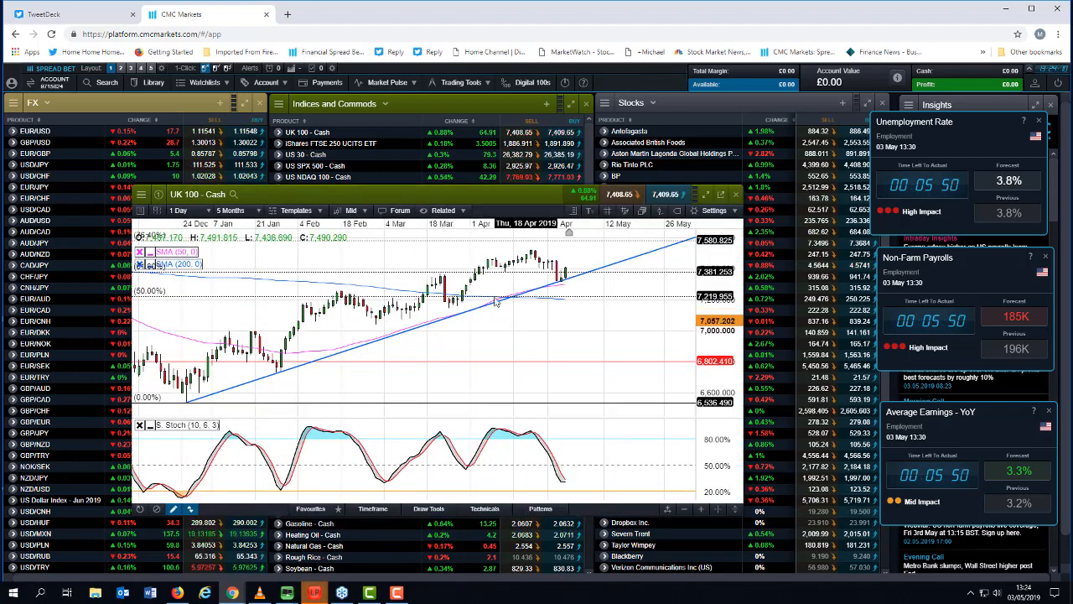
mouse_move(536, 310)
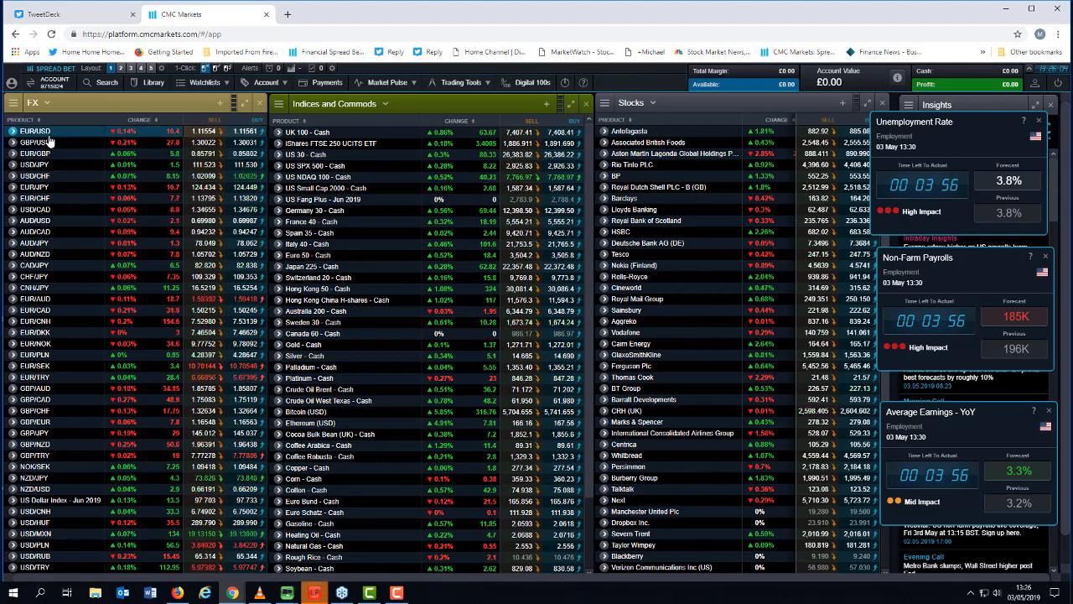
Step: Open the EUR/USD daily chart from the FX watchlist
click(35, 133)
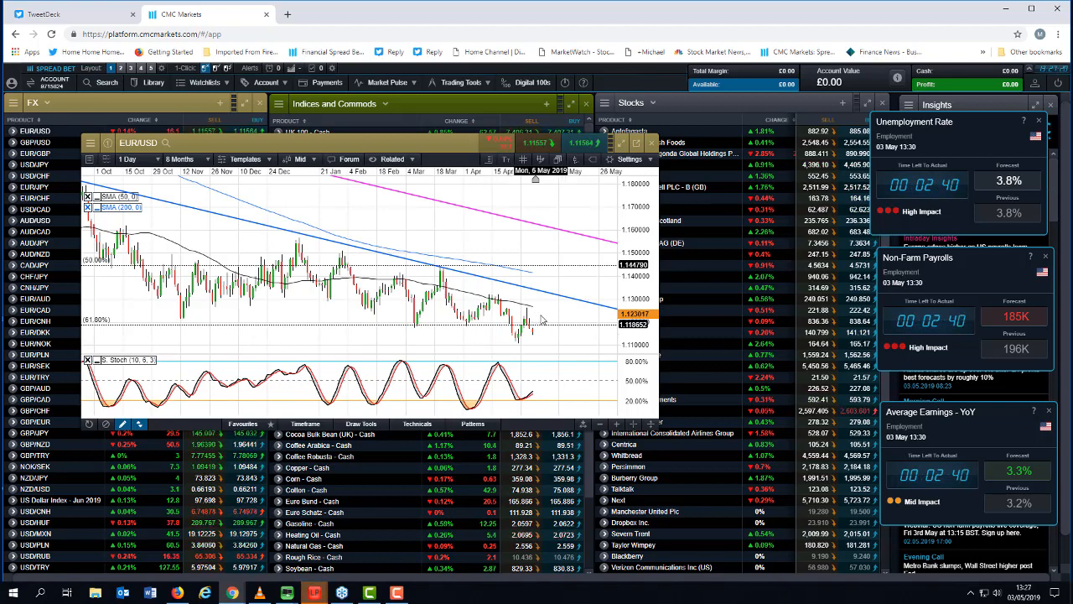
mouse_move(549, 327)
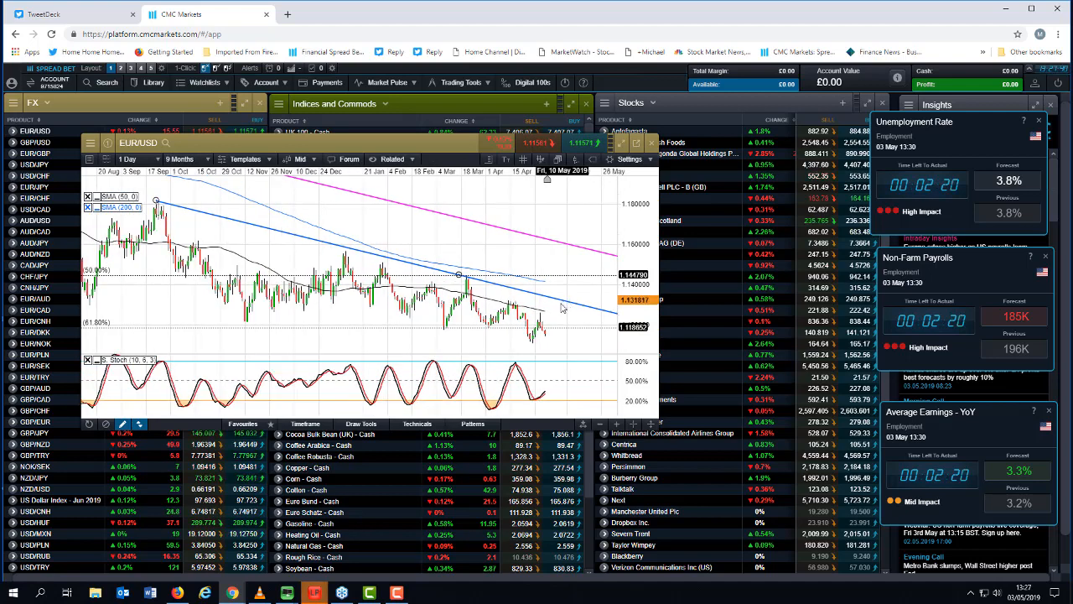
mouse_move(555, 349)
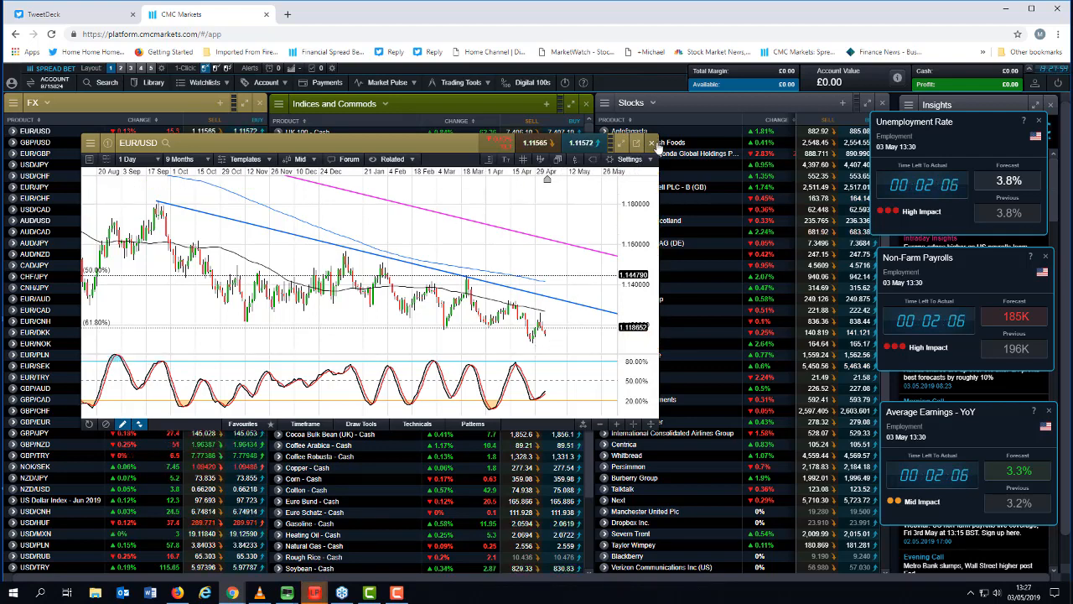
Step: Close the EUR/USD chart and open the hourly USD/JPY chart
click(650, 143)
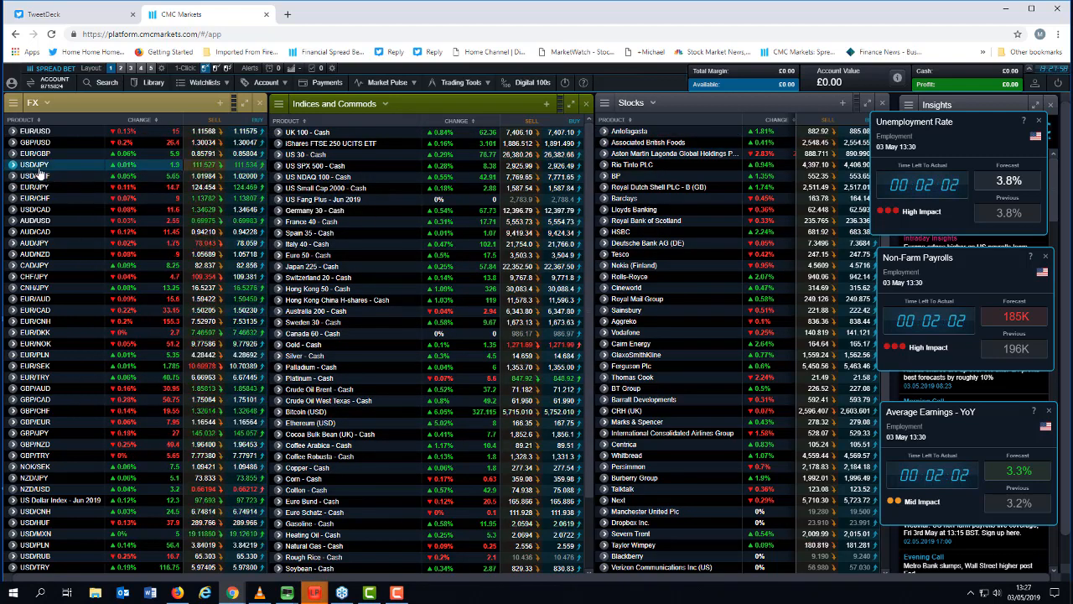
click(35, 164)
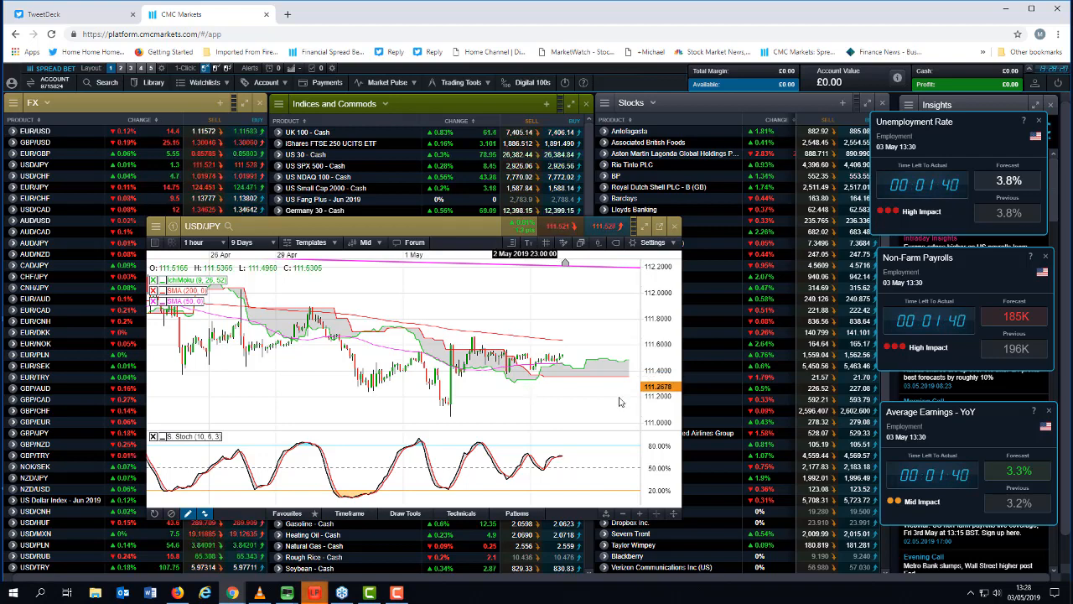
mouse_move(587, 329)
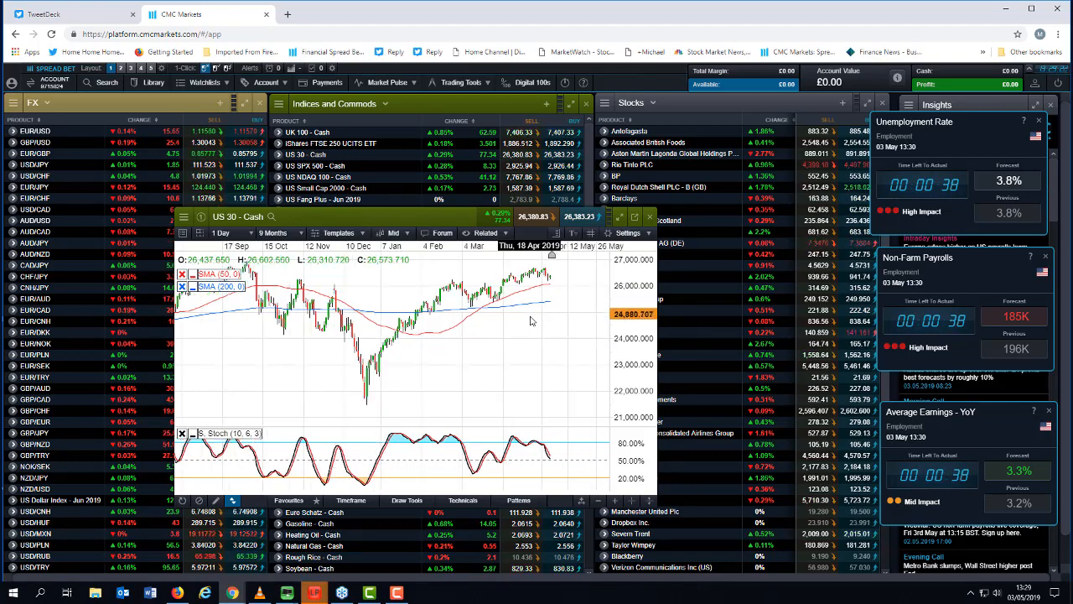
Step: Switch the US 30 - Cash chart period from 9 Months to 6 Months
click(272, 232)
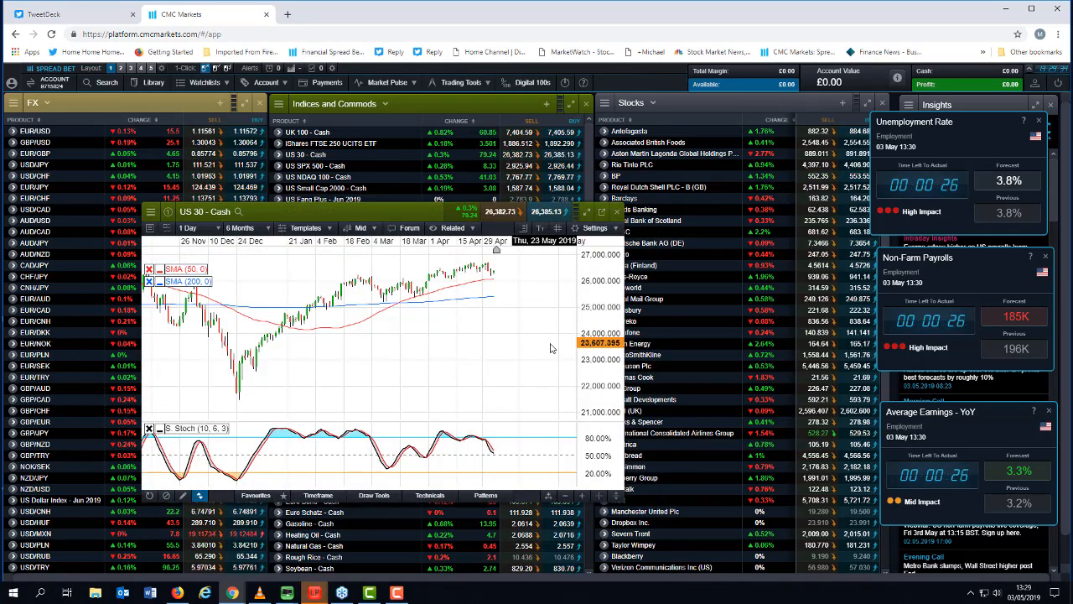
mouse_move(503, 299)
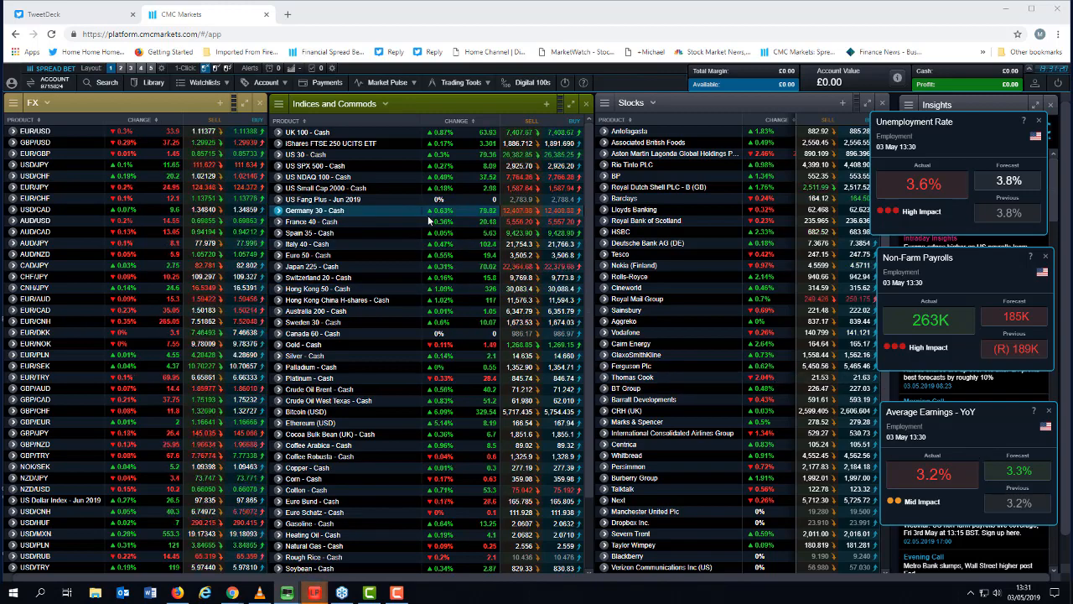
mouse_move(382, 251)
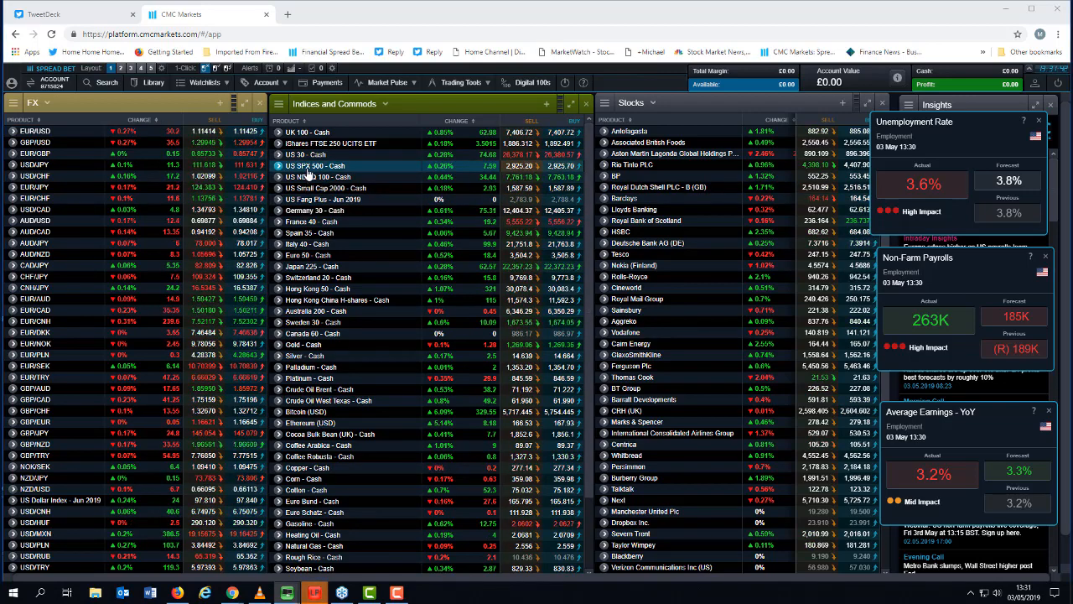
click(312, 165)
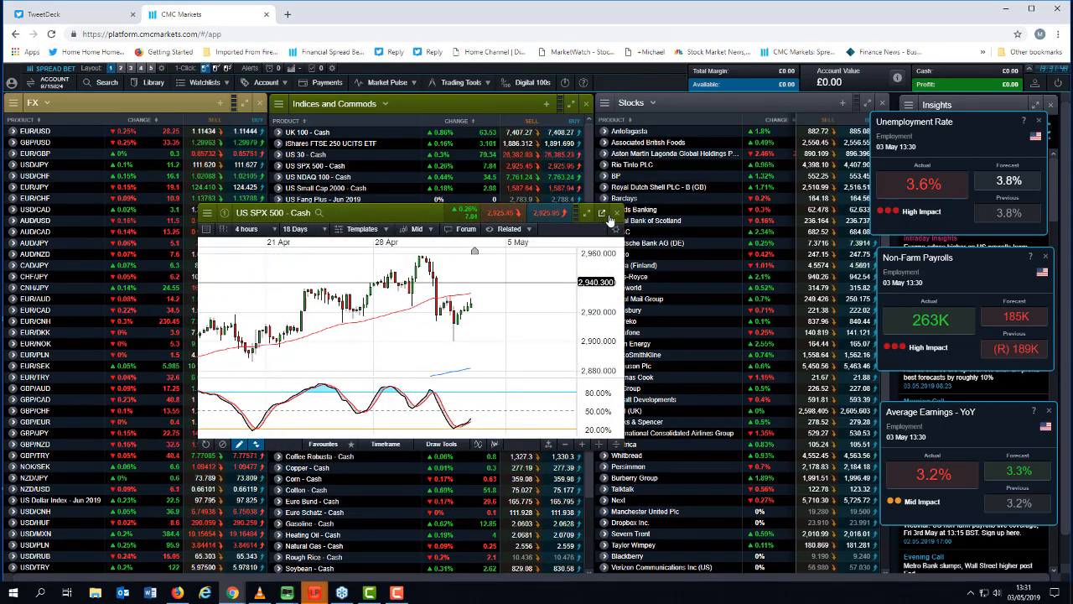
Step: Pop out the US SPX 500 - Cash chart panel from the Indices and Commods watchlist
click(600, 212)
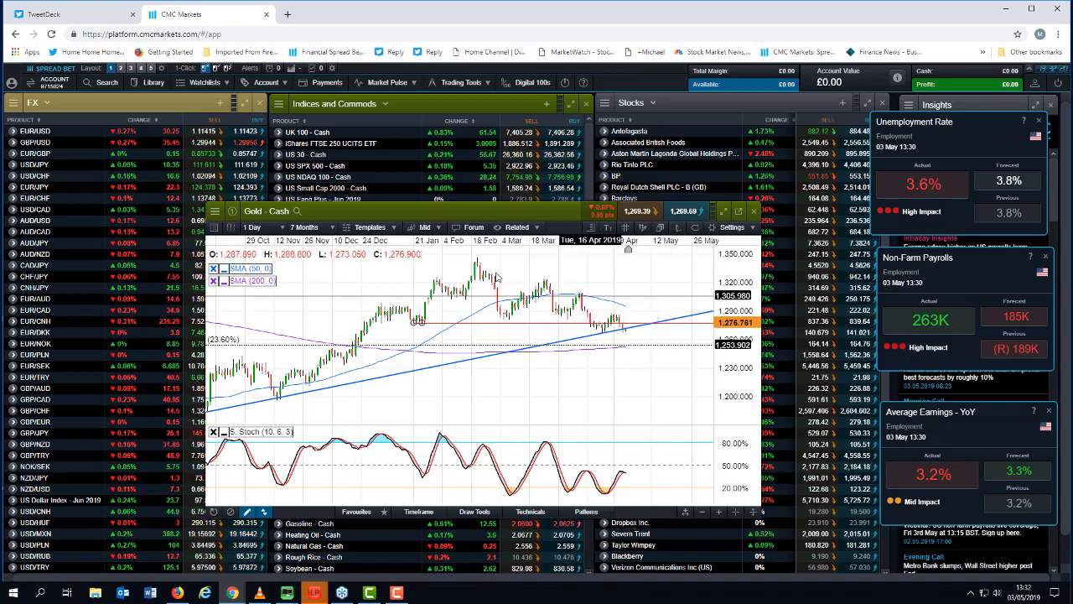
Step: Draw a falling trendline from Gold Cash's February high, then change the charted market
click(474, 512)
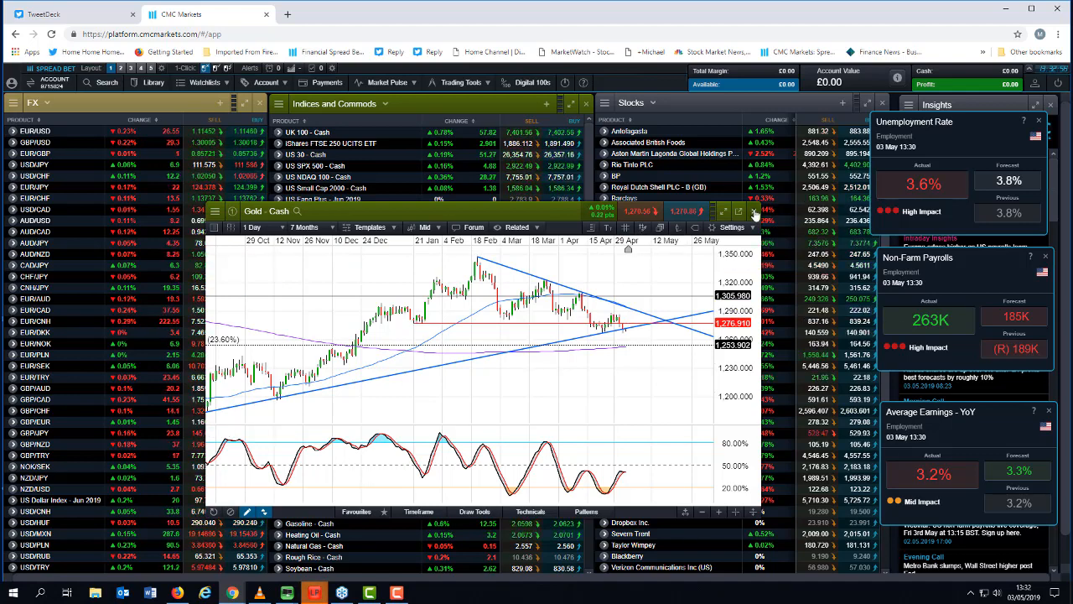
click(755, 210)
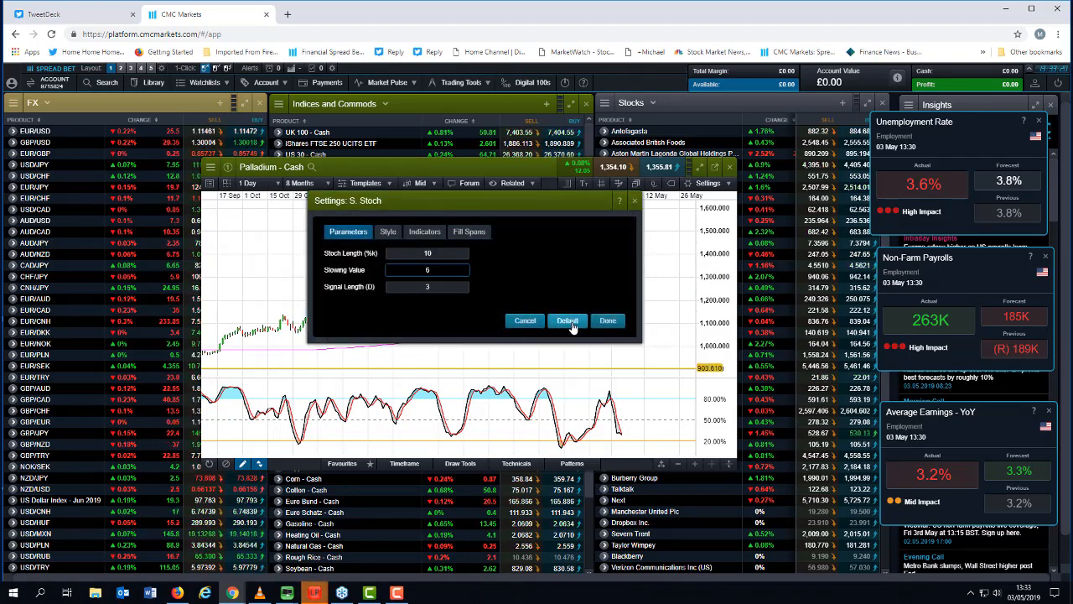
Step: Reset Palladium Cash's stochastic to default settings and show the technical indicators gallery
click(607, 320)
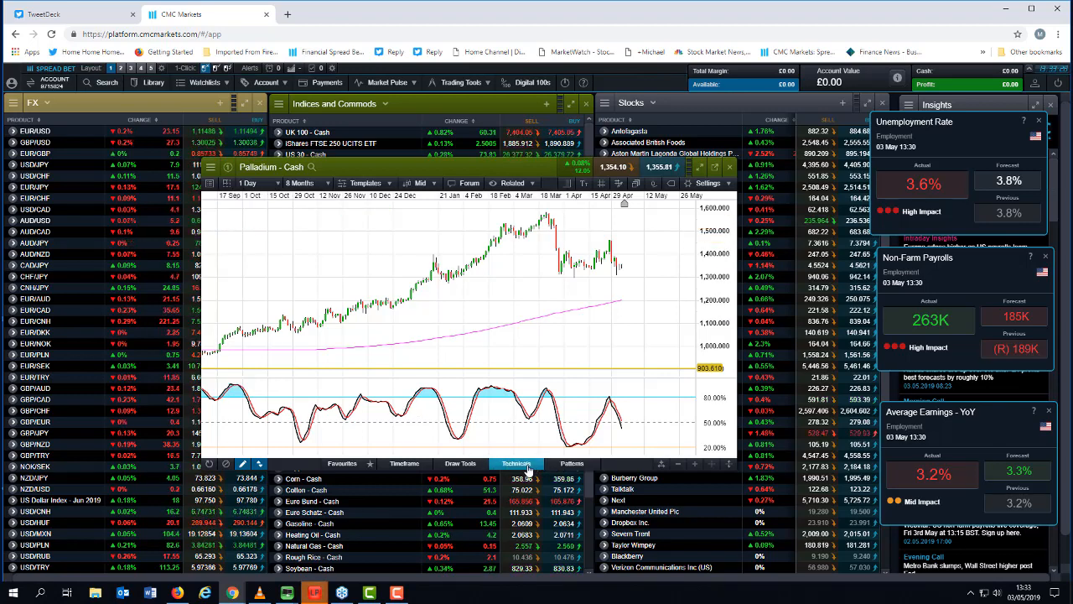
click(516, 463)
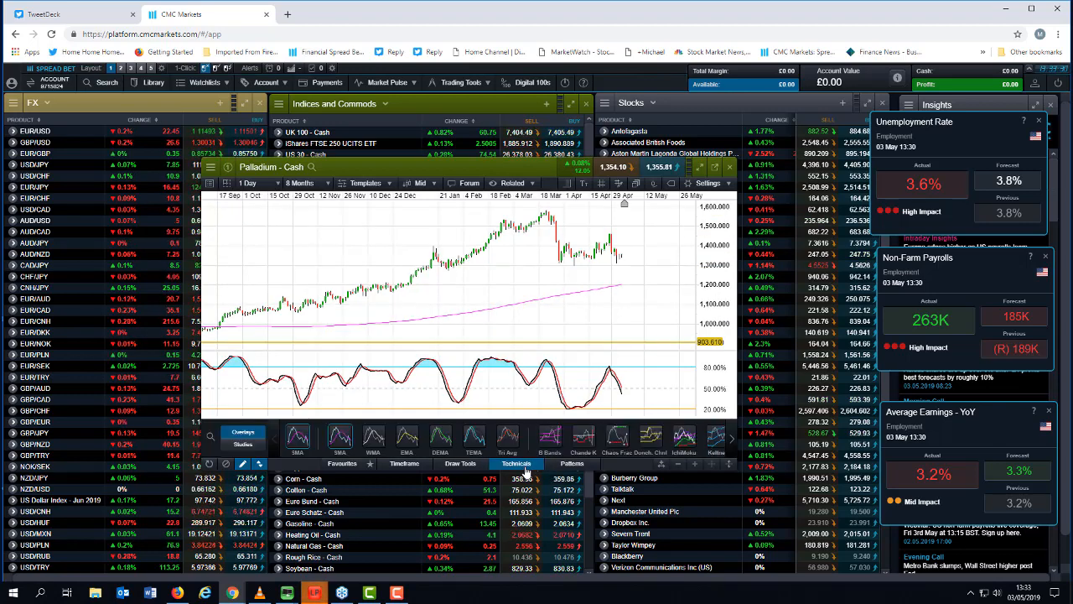
mouse_move(299, 436)
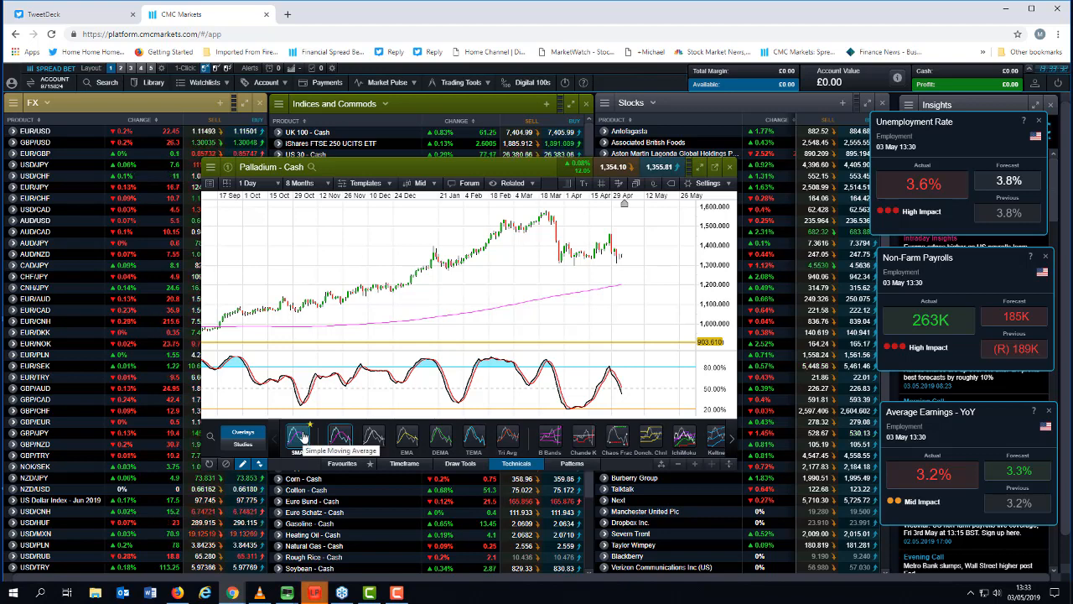
Step: Add 50- and 200-period SMAs to Palladium Cash, colouring the 200-period one red
click(298, 435)
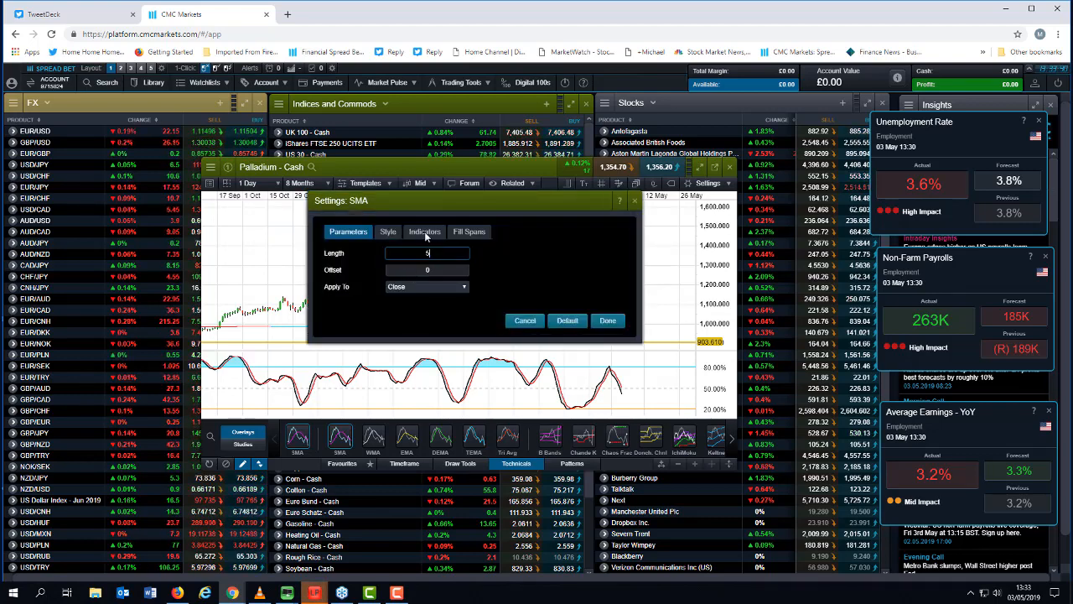
click(607, 320)
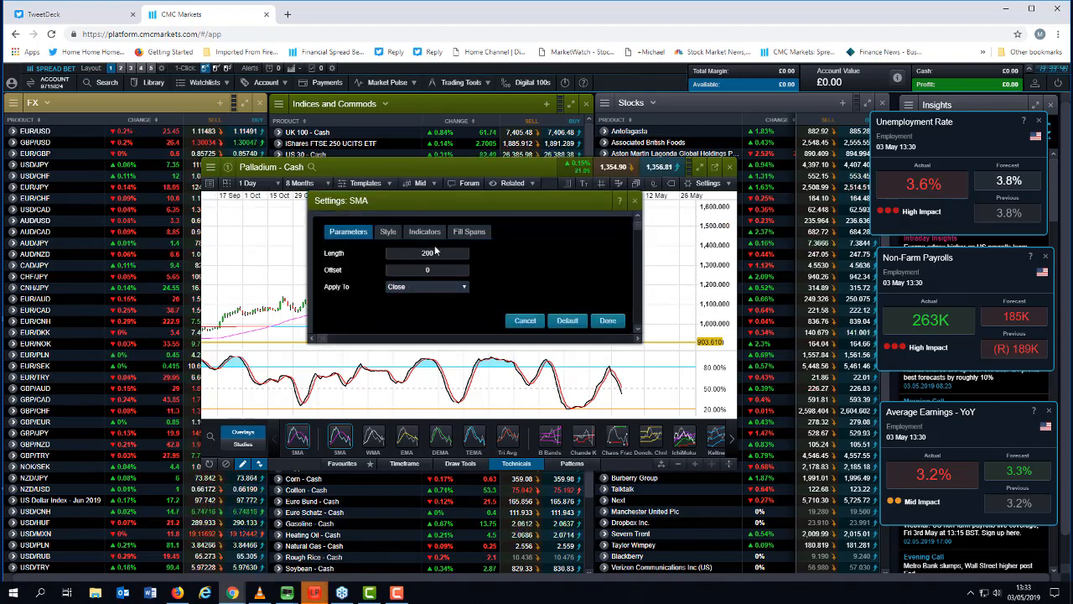
click(388, 231)
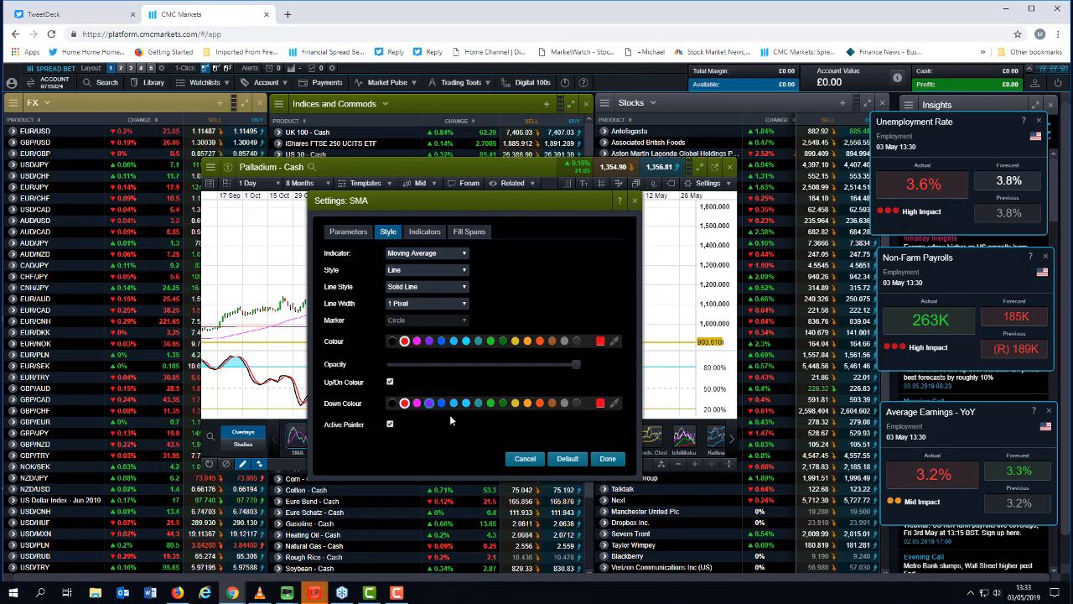
click(608, 458)
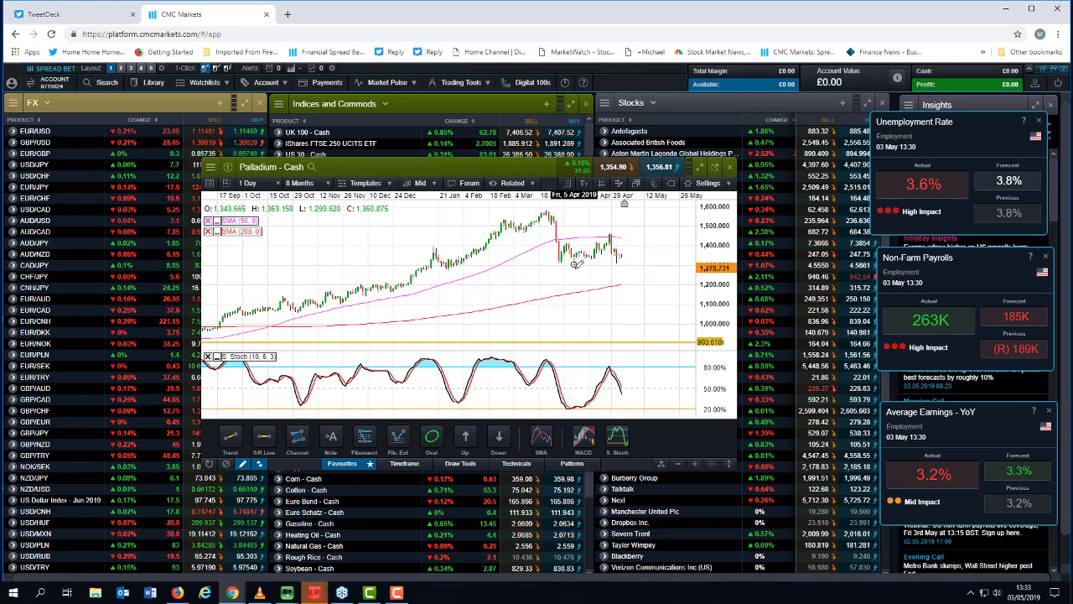
mouse_move(590, 264)
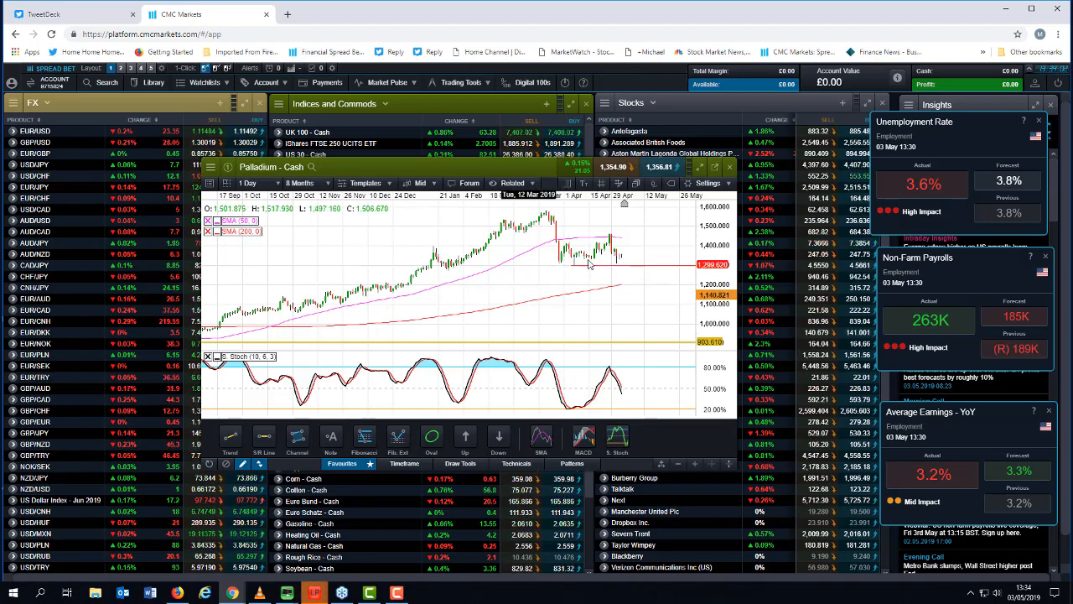
Step: Tick Extend Left in the settings of the 1,290,620 support line on Palladium
right_click(614, 268)
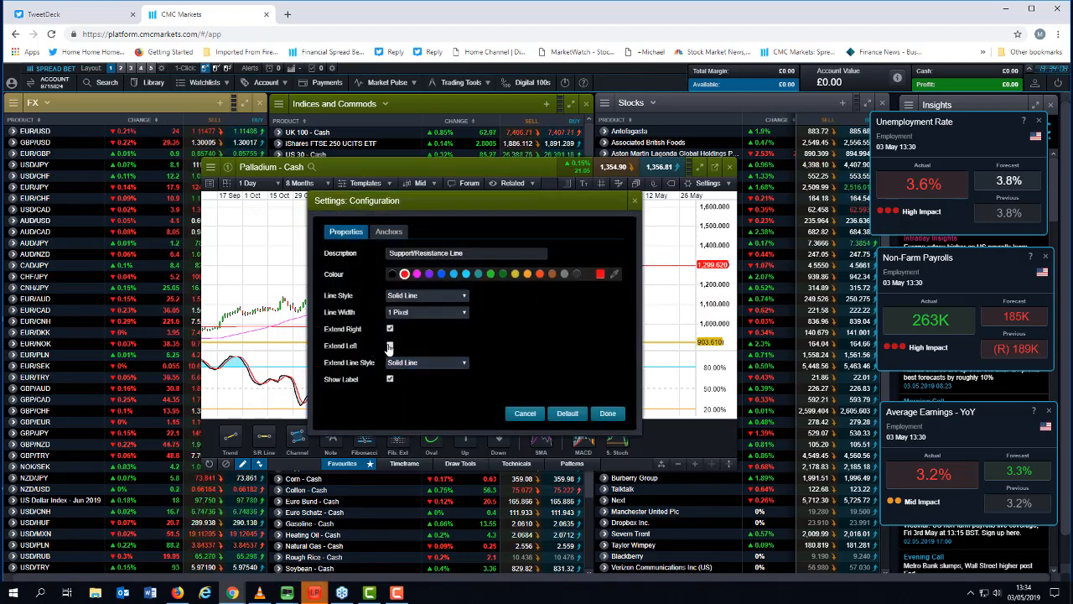
click(606, 414)
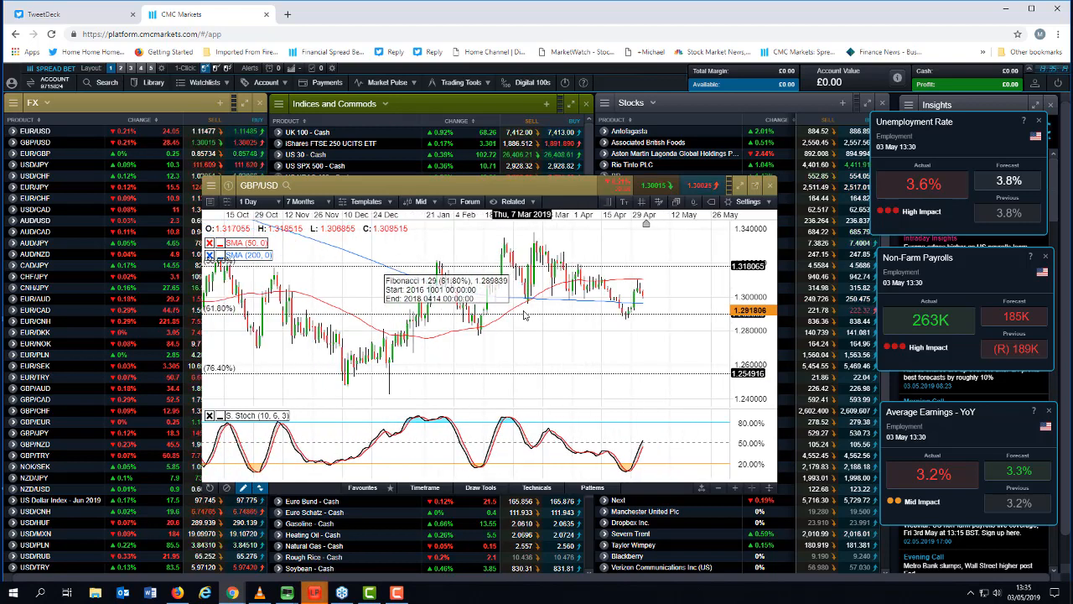
Step: Change the GBP/USD daily chart period from 7 Months to 9 Months
click(305, 201)
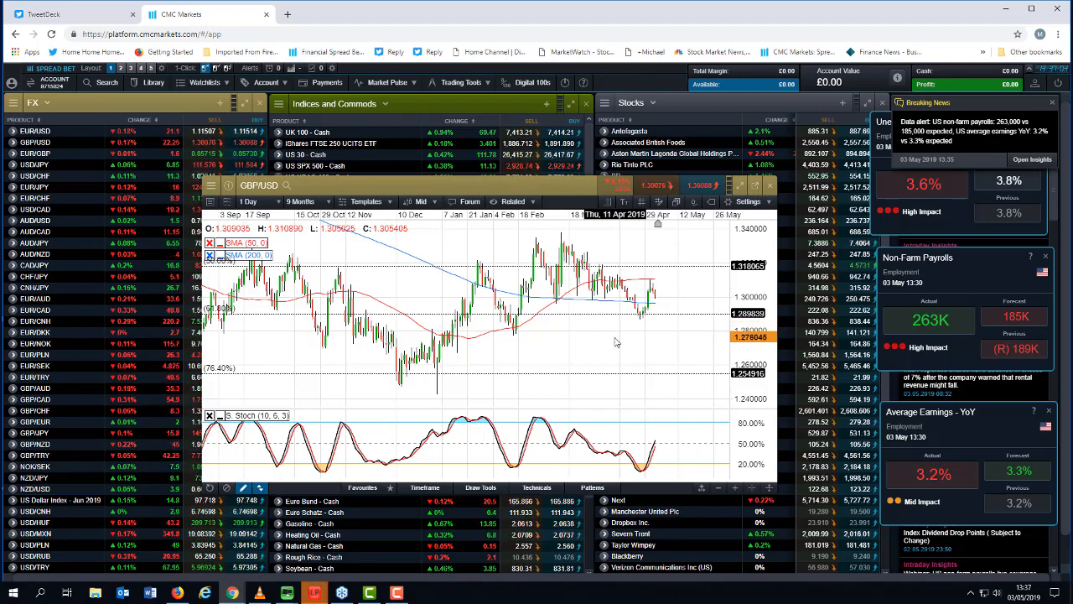
mouse_move(655, 332)
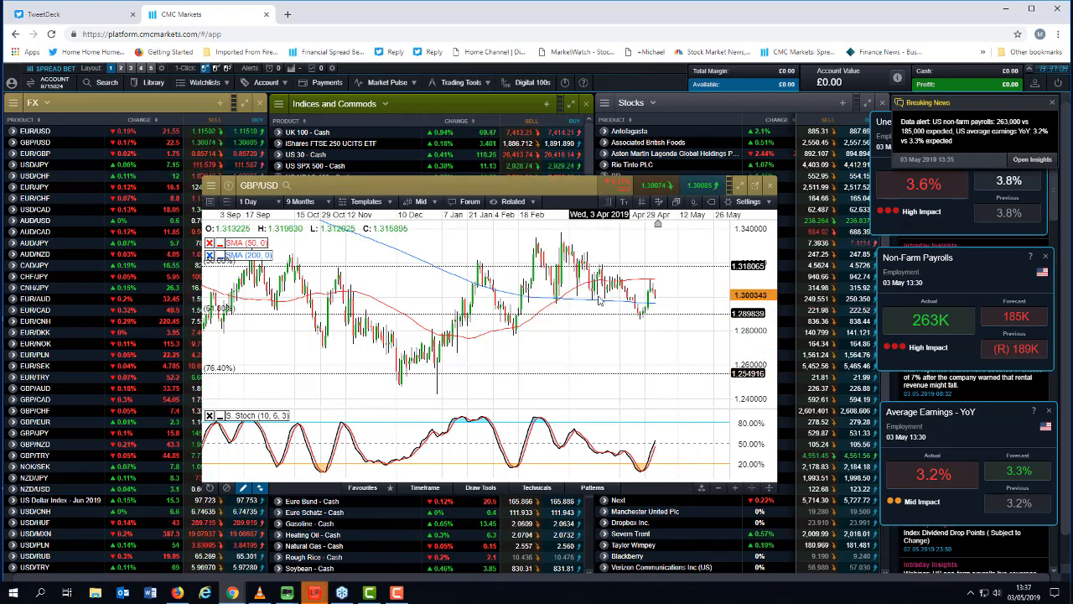
click(308, 201)
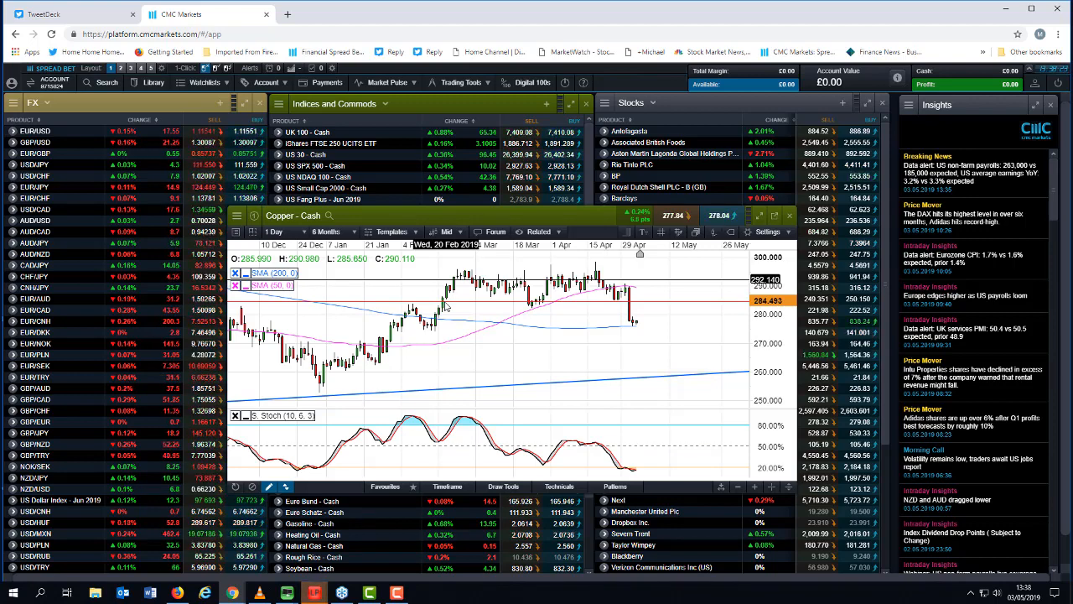
mouse_move(613, 321)
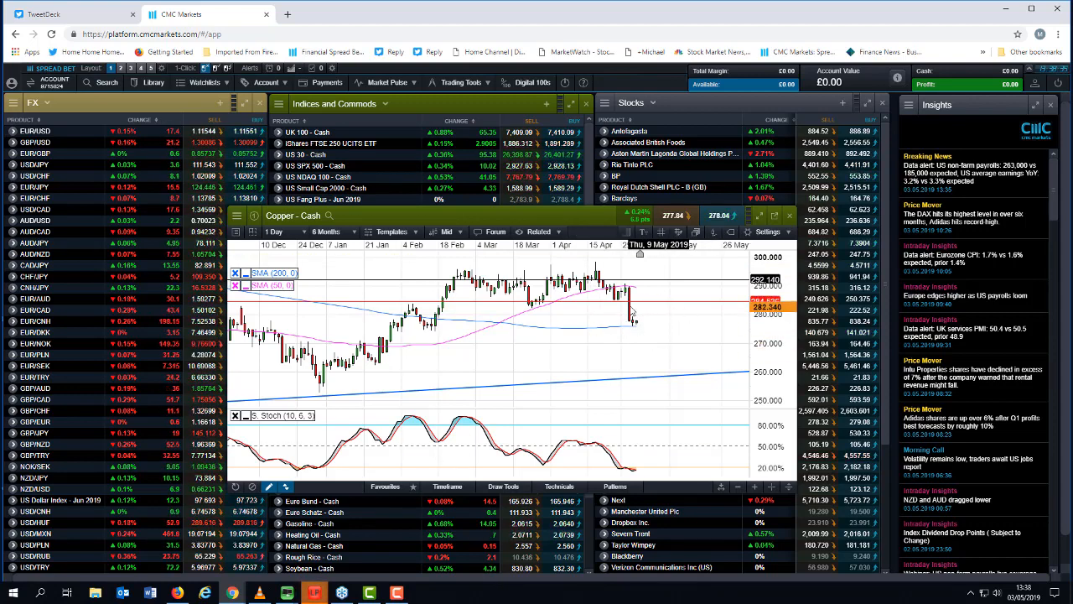
mouse_move(633, 301)
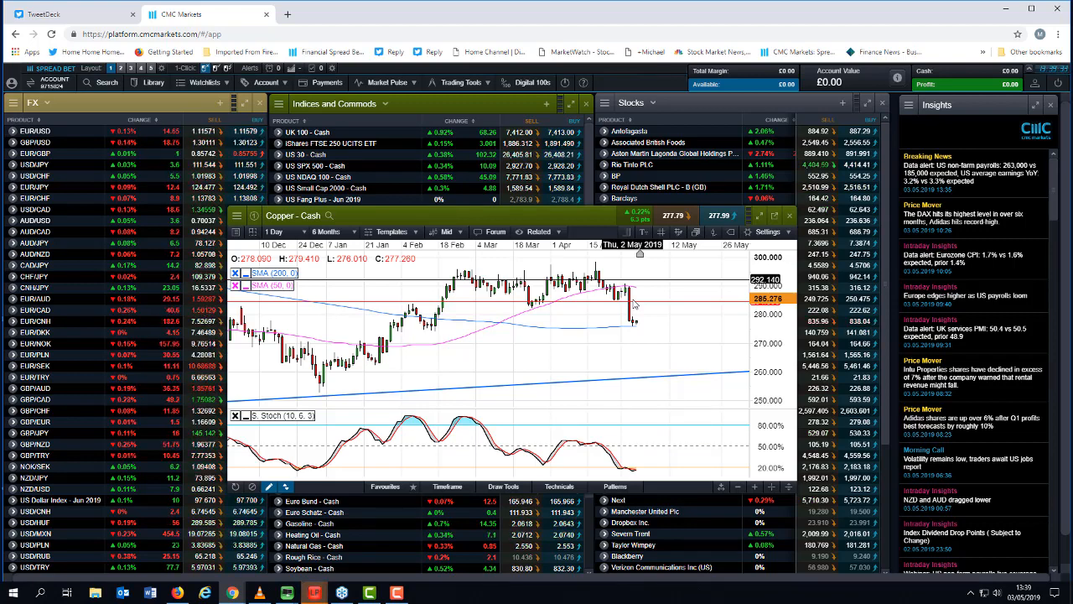
mouse_move(627, 337)
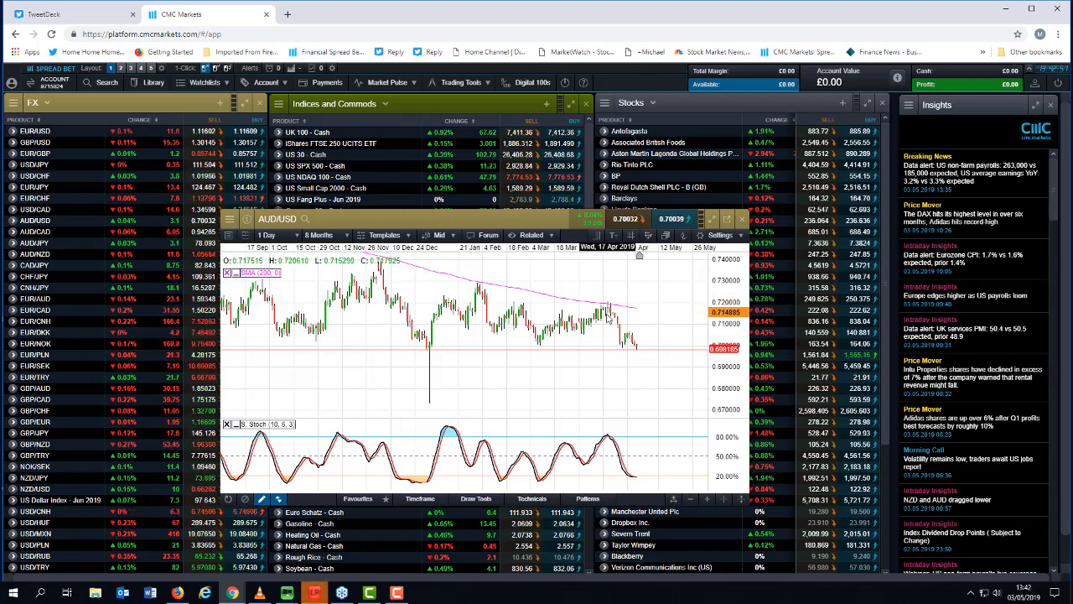
Step: Review the NZD/USD 1 Day chart, then select Crude Oil Brent - Cash for a new chart
click(325, 235)
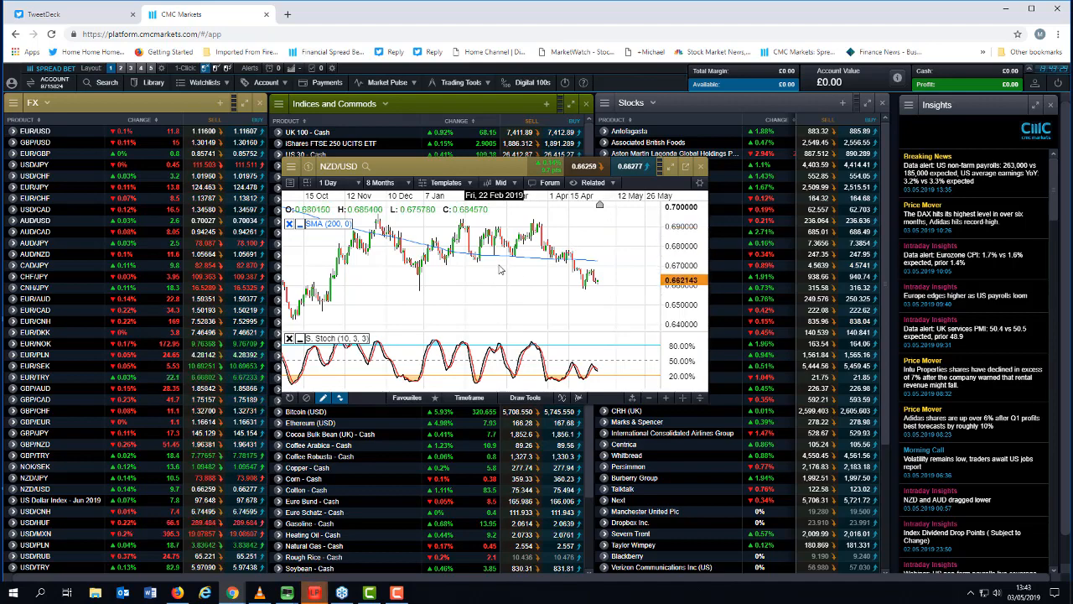
click(384, 182)
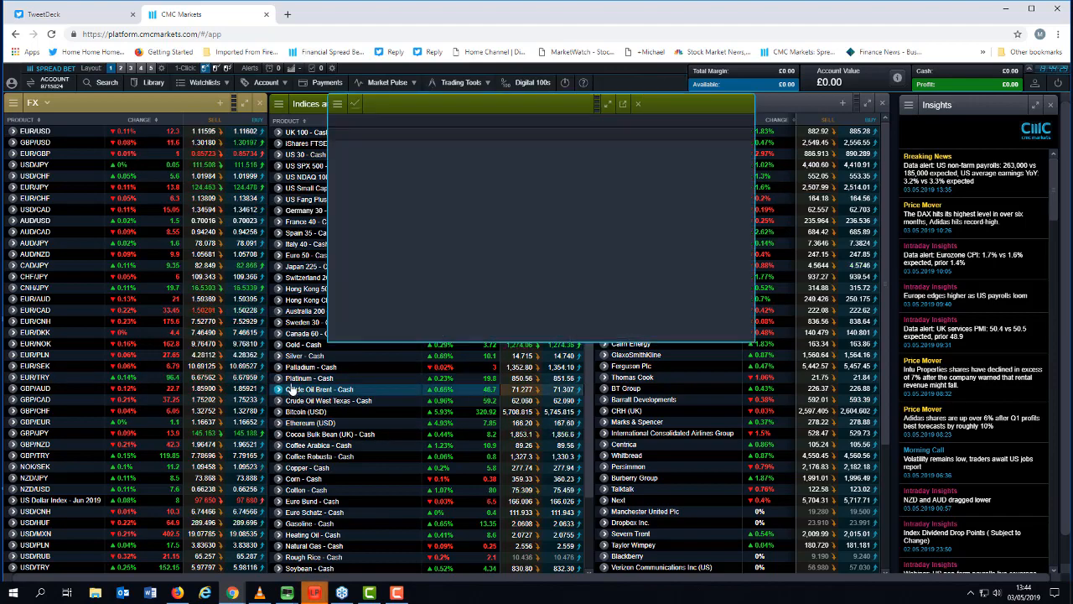
Step: Load the Crude Oil Brent - Cash chart on 1 Day over 5 Months and review the trend
click(314, 389)
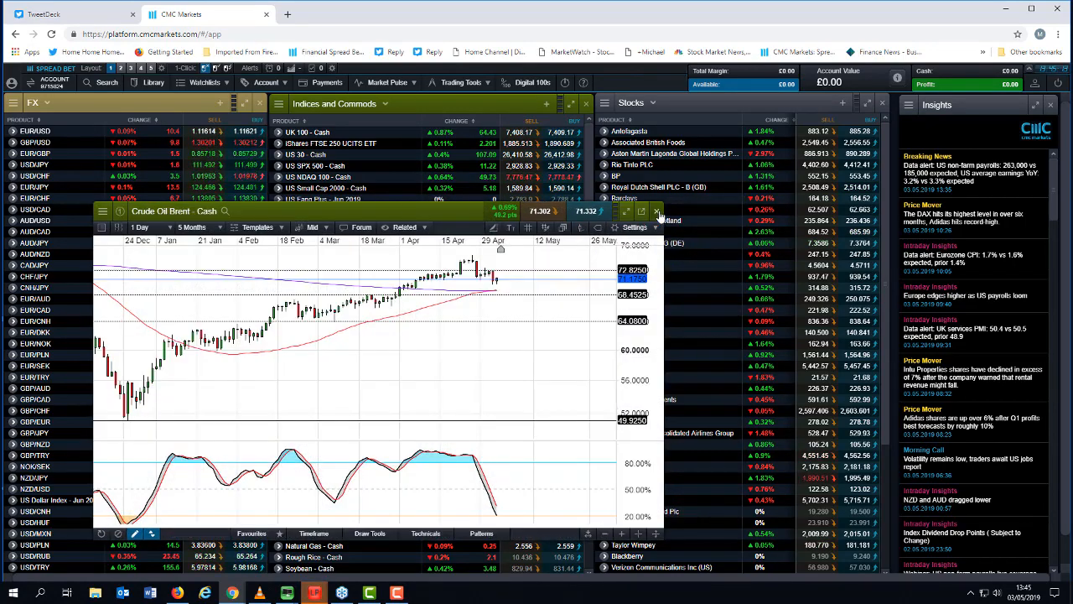
Step: Close the Crude Oil Brent - Cash chart window
click(657, 211)
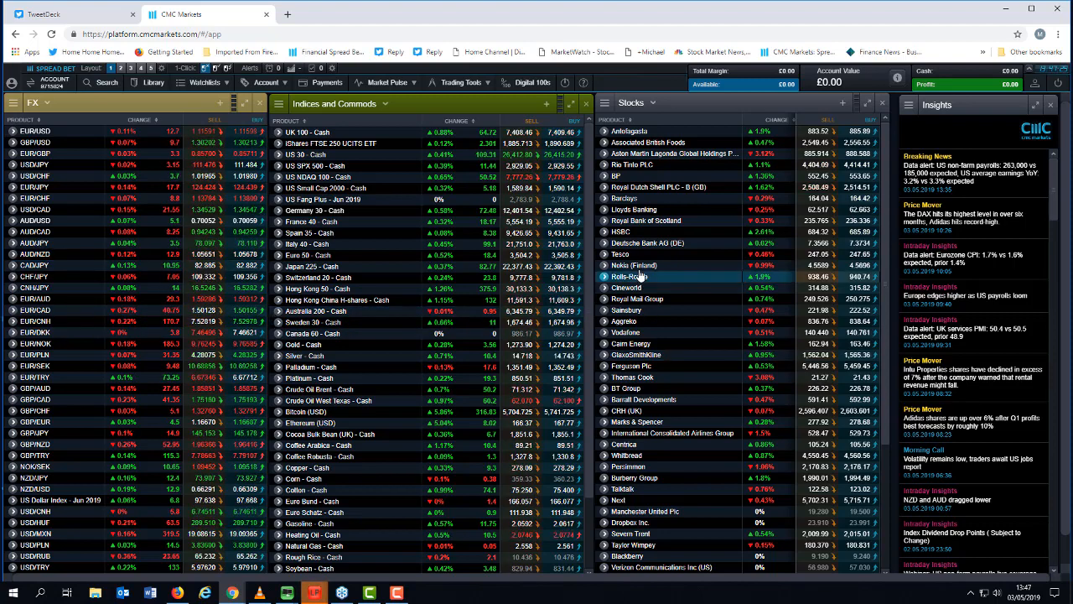
mouse_move(736, 310)
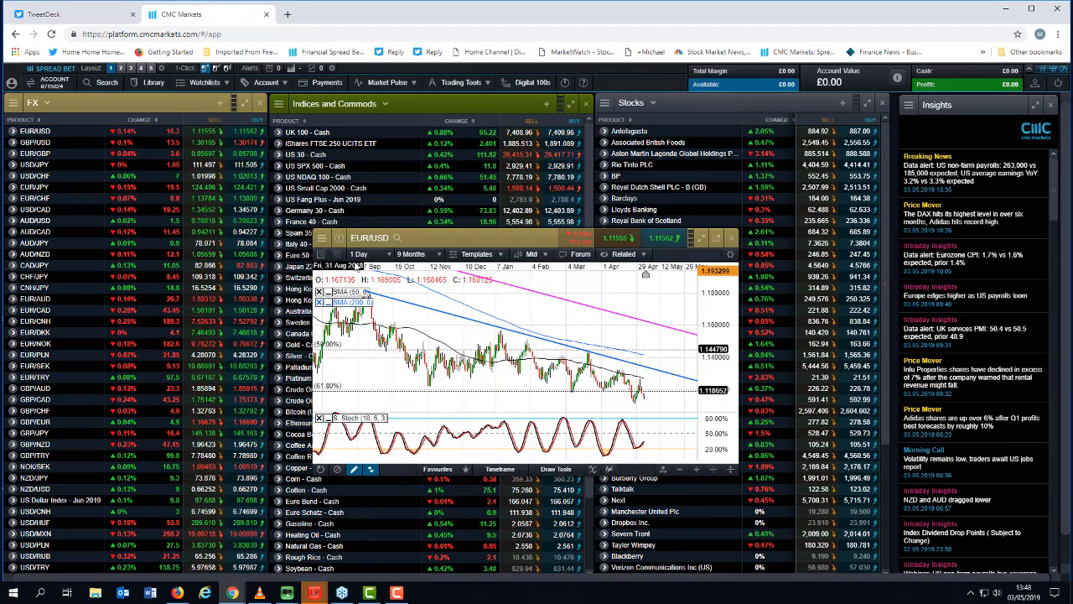
Step: Switch the EUR/USD chart to 5-minute candles, review it, then close the chart
click(370, 254)
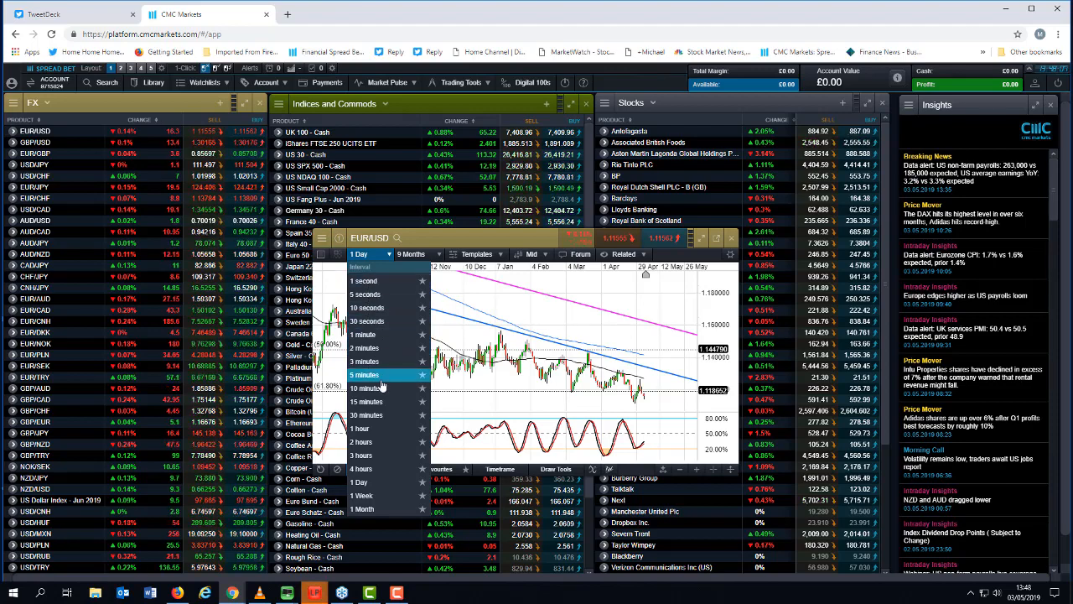
click(365, 374)
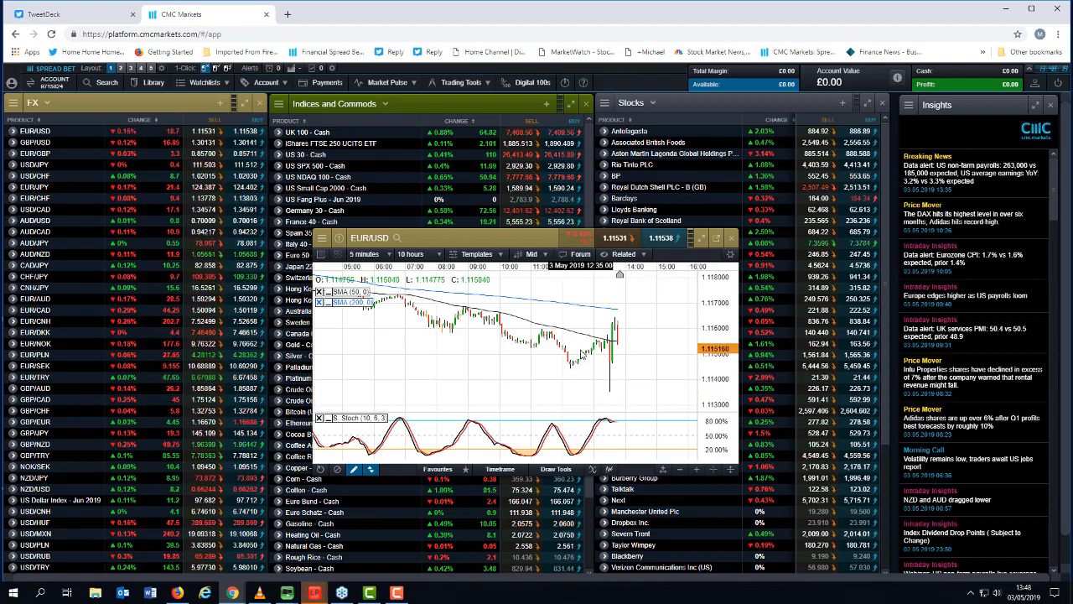
click(366, 254)
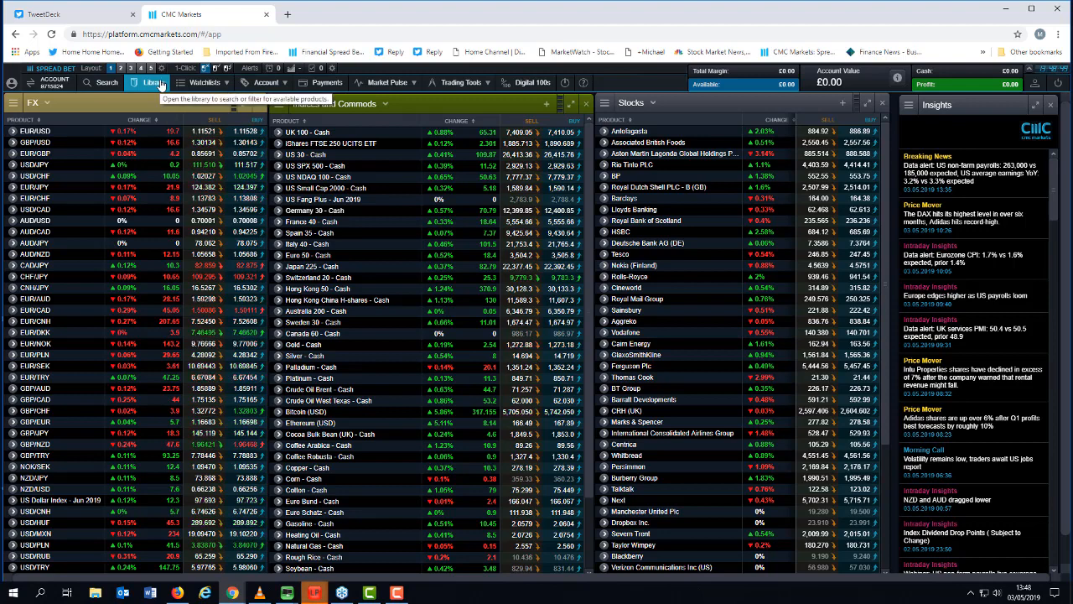
Step: Search the Product Library for 'canopy gro' to list Canopy Growth Corp's listings
click(151, 82)
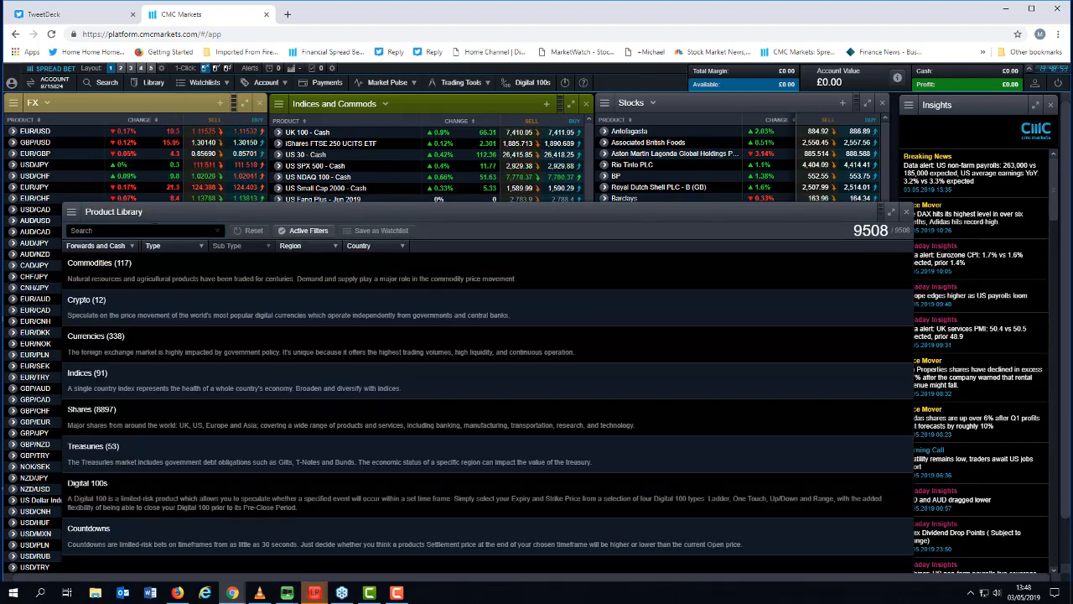
text(car)
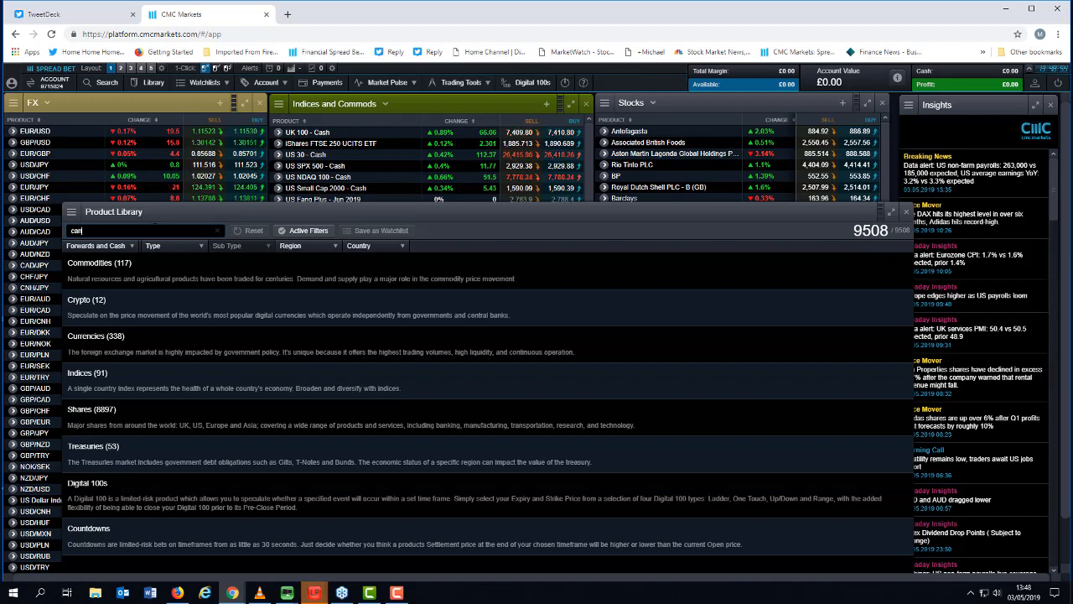
text(anopy gro)
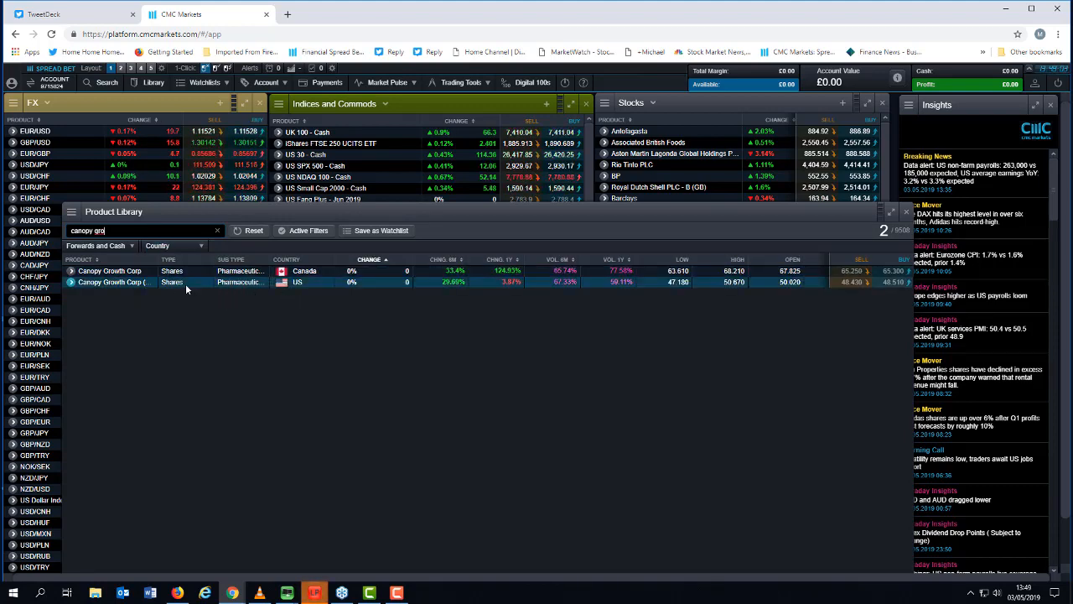
mouse_move(187, 288)
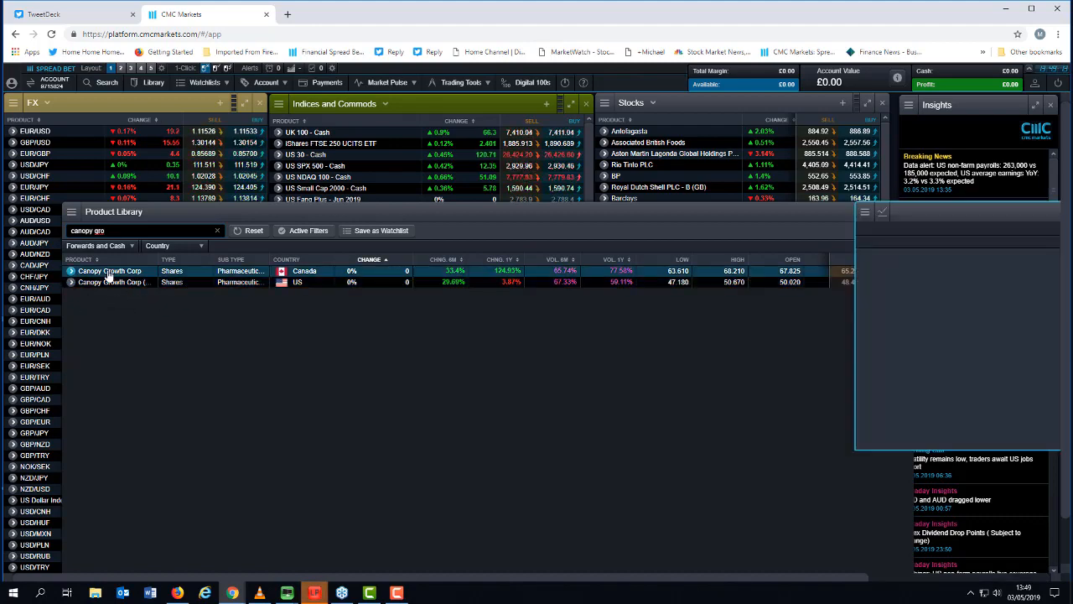
Step: Open the Canadian Canopy Growth Corp chart, then a new candlestick chart via Chart > New
click(109, 270)
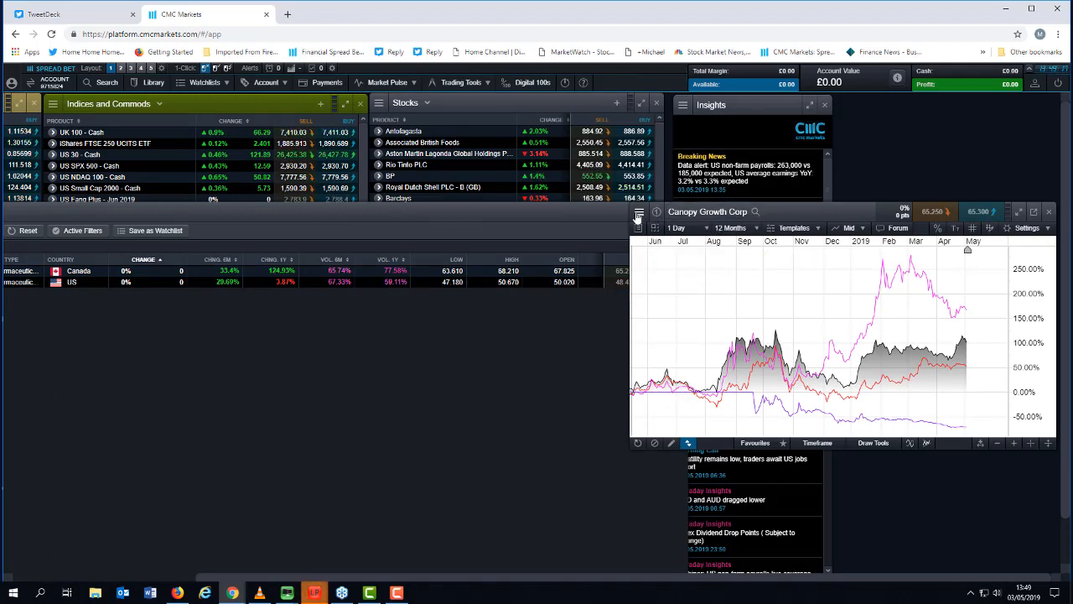
click(638, 211)
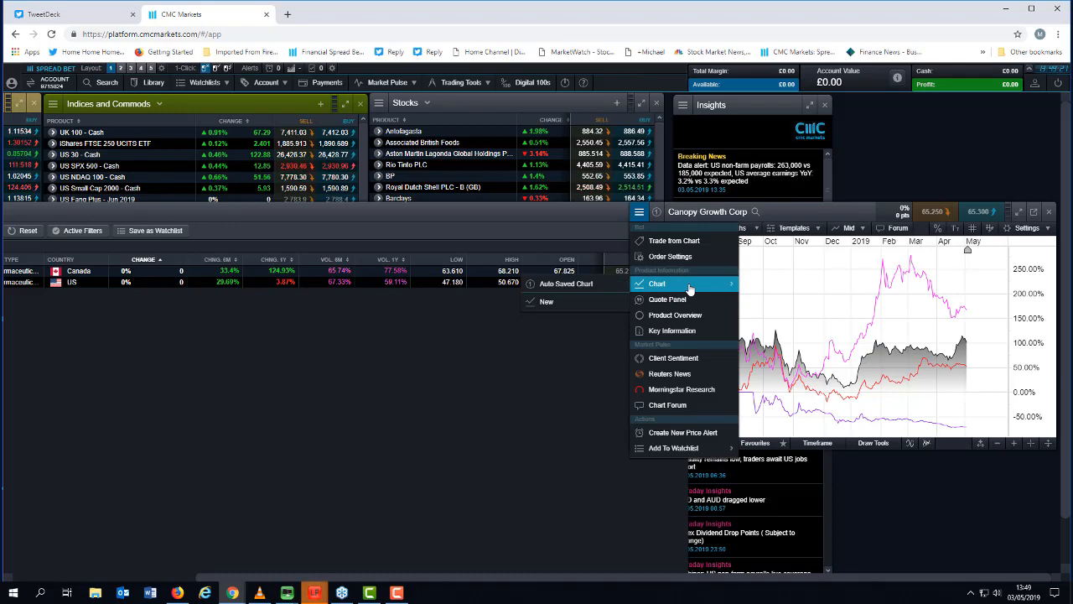
click(656, 283)
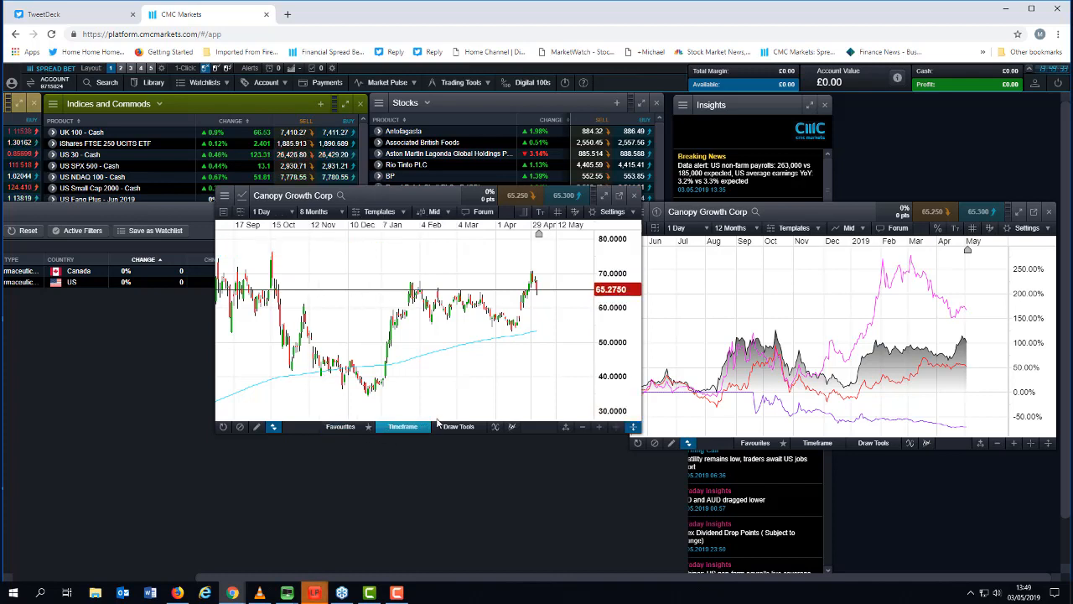
Step: Draw a trendline across Canopy Growth's recent highs and add the S. Stoch indicator
click(457, 426)
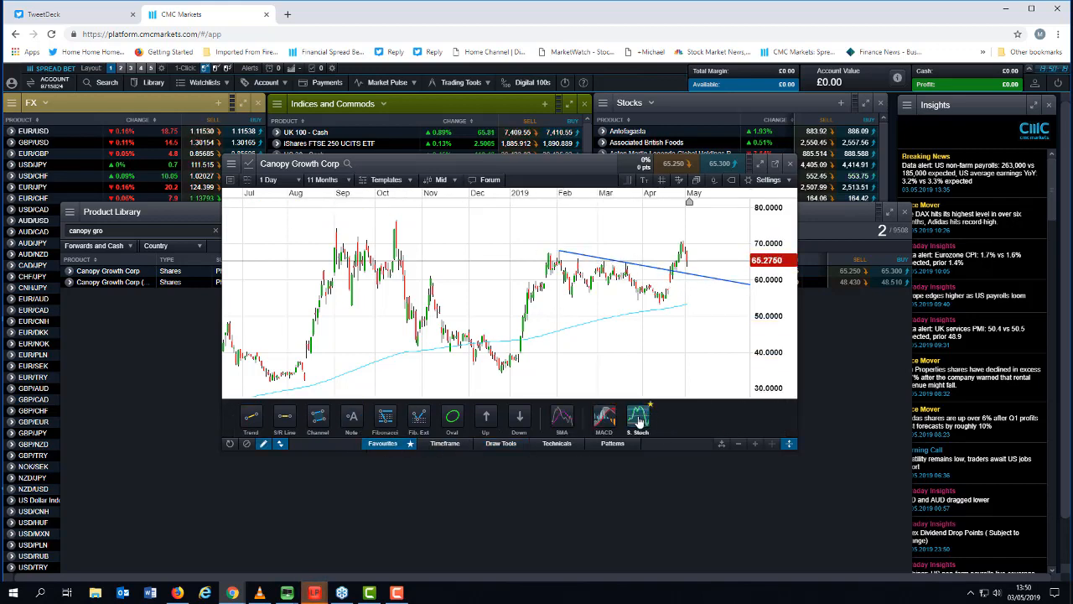
click(638, 417)
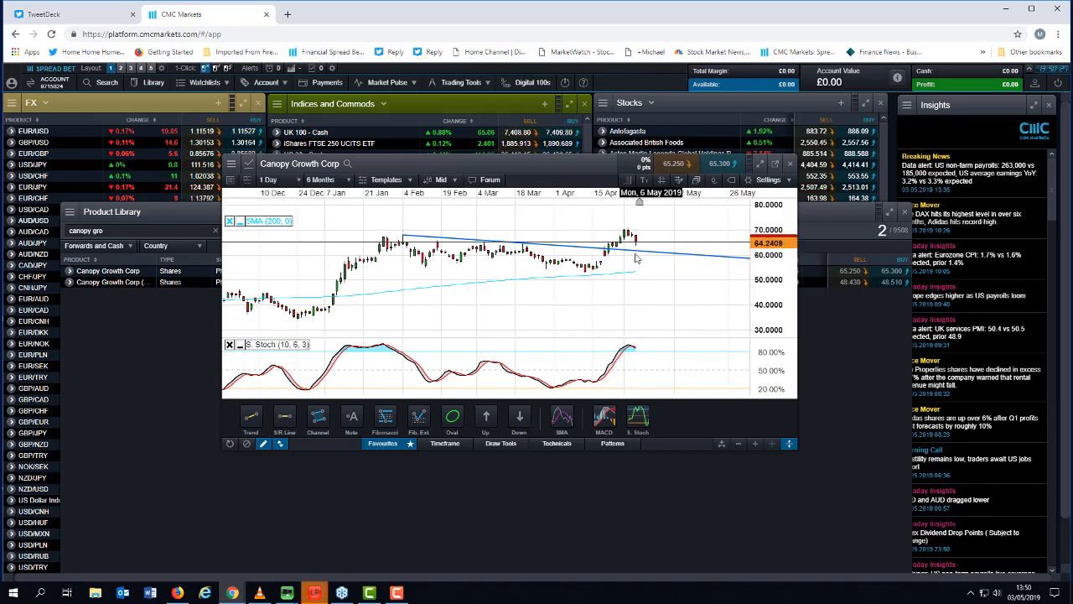
mouse_move(618, 247)
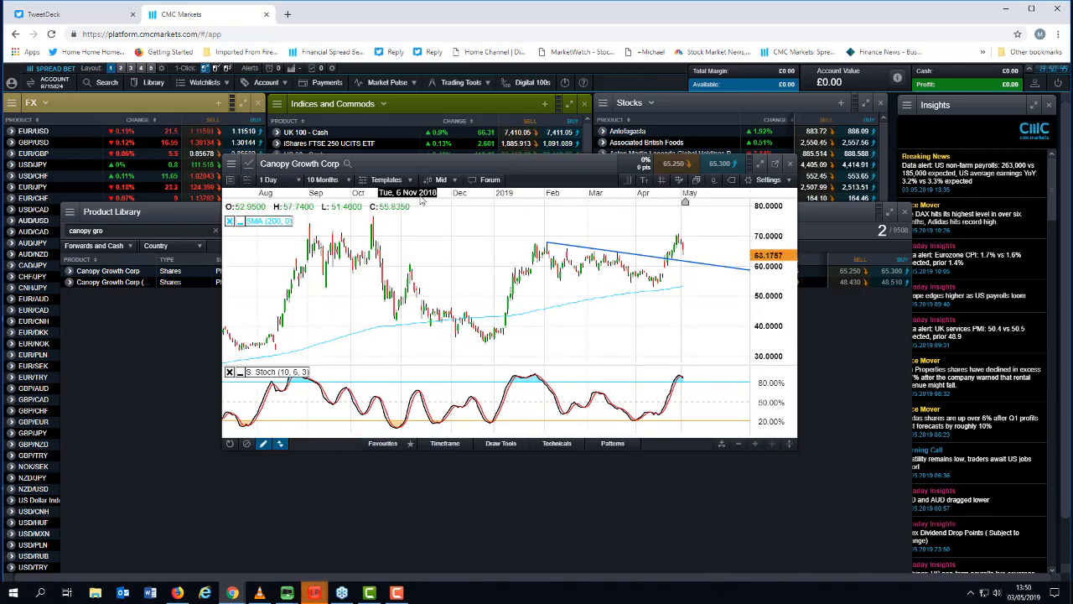
Step: Open the Canopy chart's chart-type list and bring the Product Library to the front
click(442, 180)
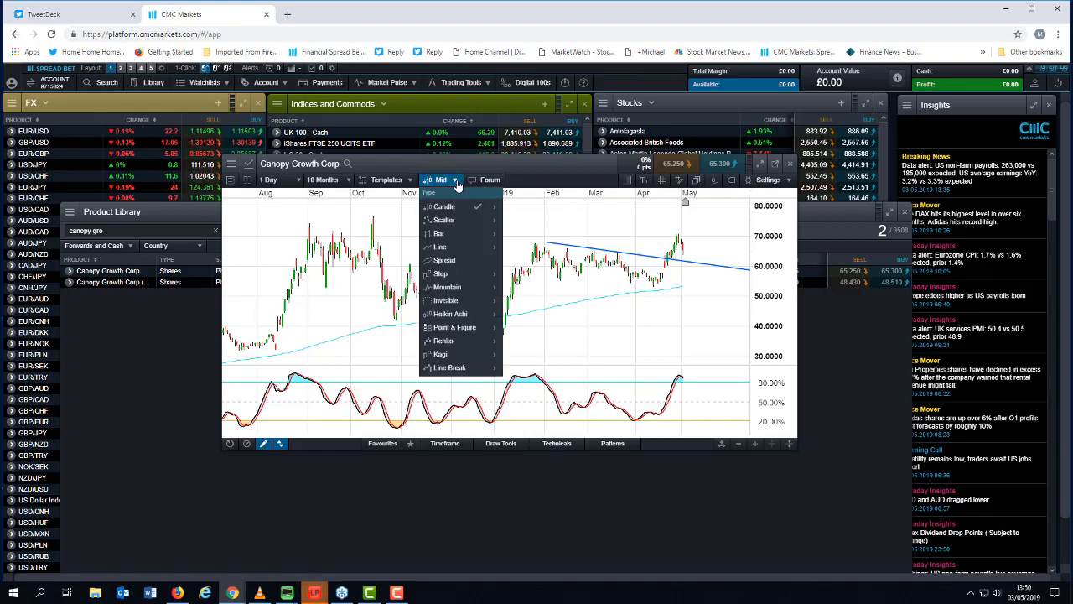
mouse_move(452, 247)
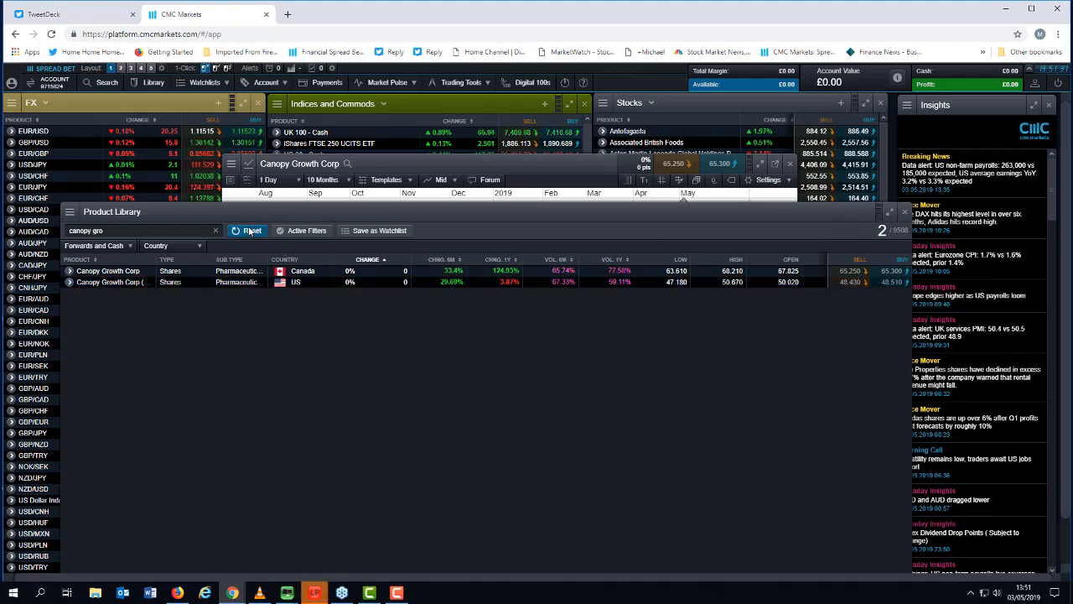
Step: Reset the Canopy search, close the Product Library, and set the chart to mid-price candles
click(248, 230)
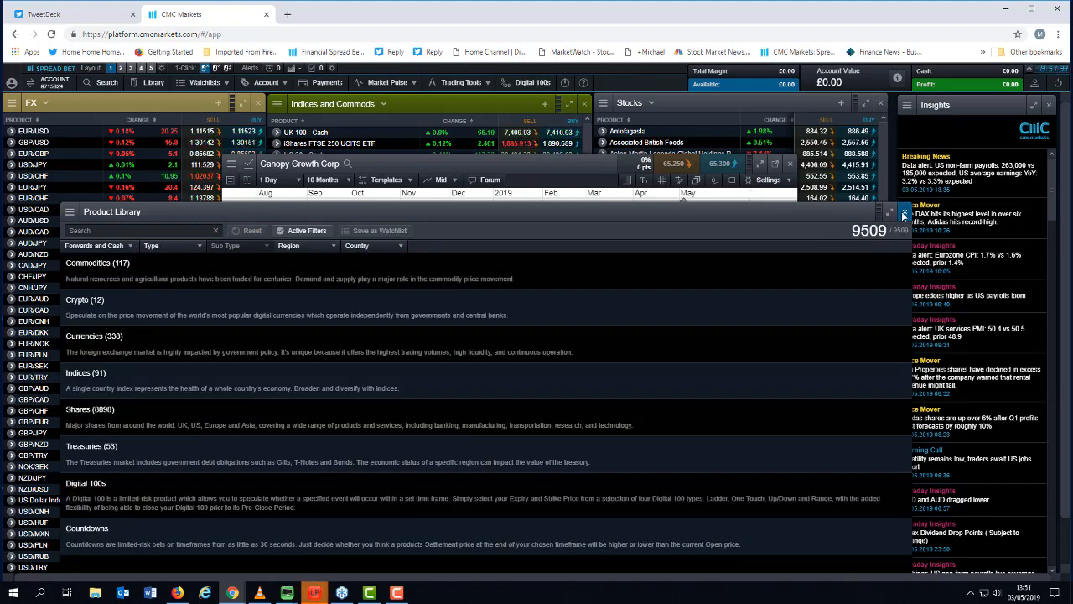
click(900, 213)
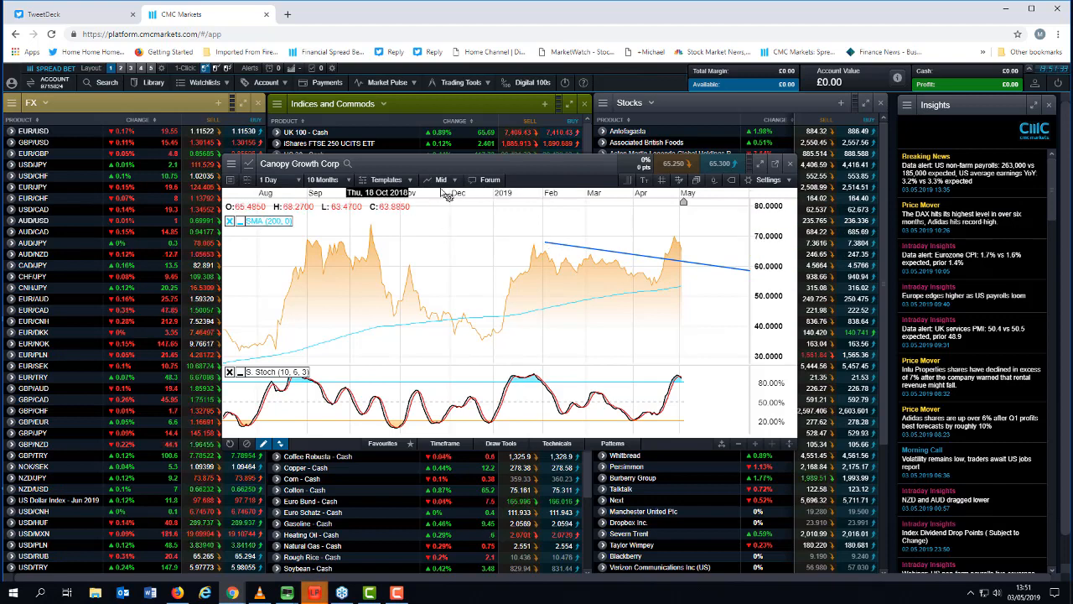
click(438, 179)
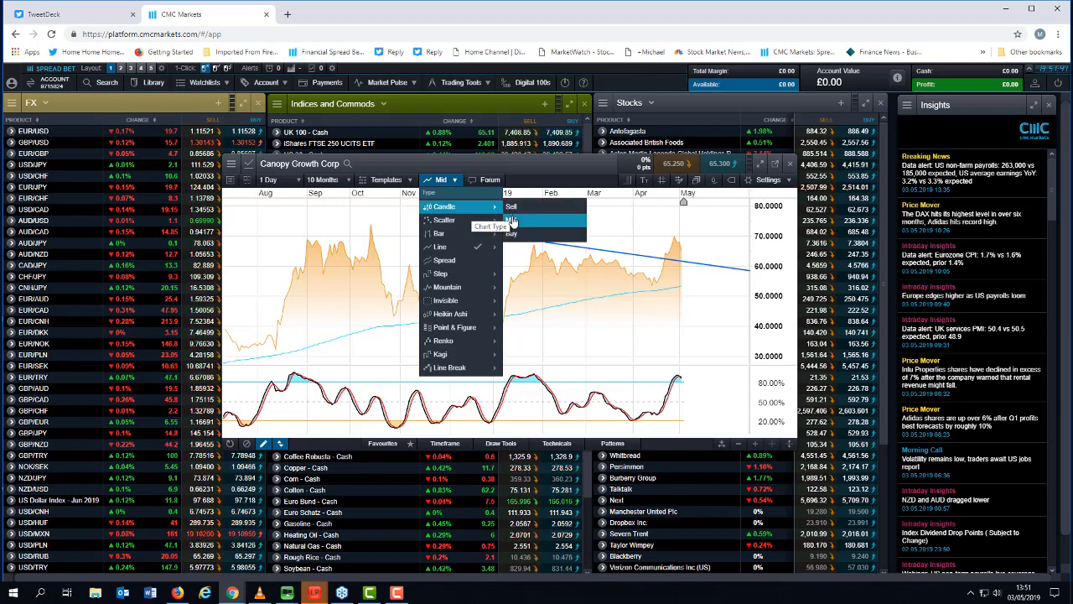
click(442, 206)
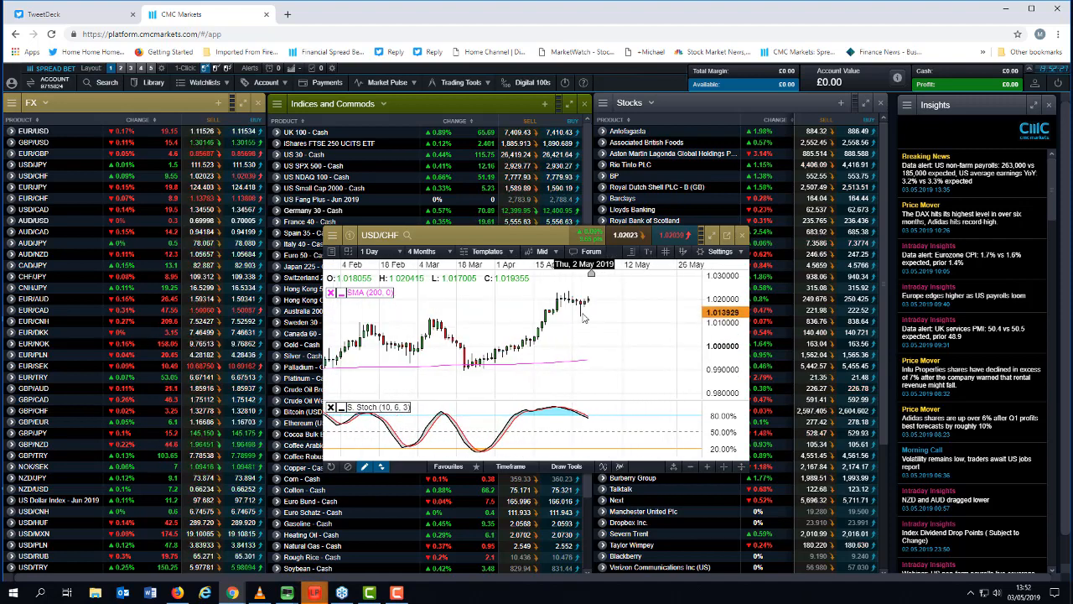
mouse_move(578, 325)
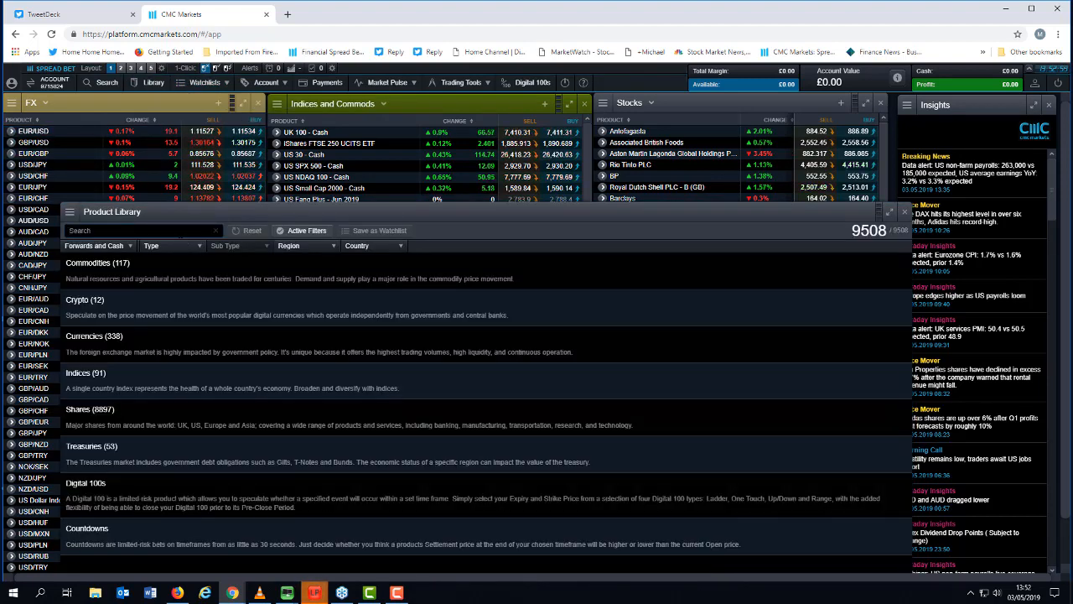
Step: Search 'lean ho' for the Lean Hogs - Cash chart and zoom it to 9 months
text(lean ho)
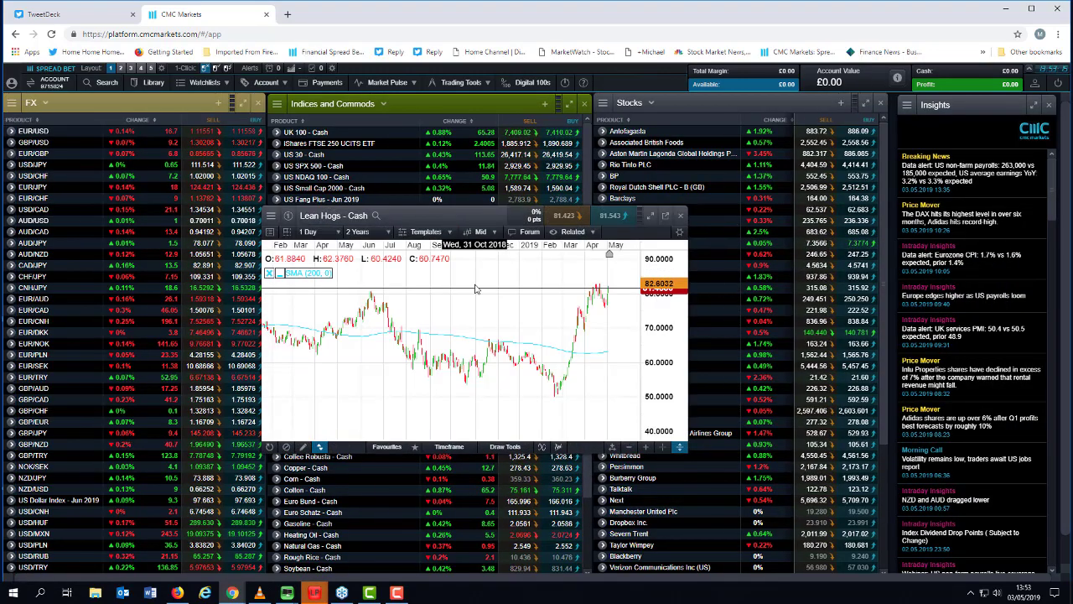
click(359, 232)
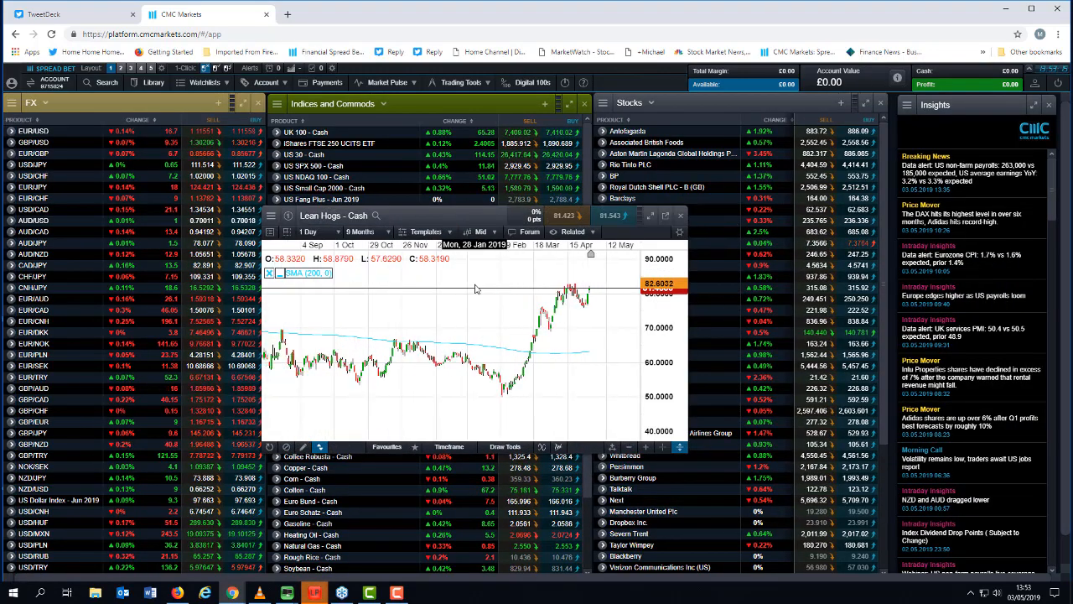